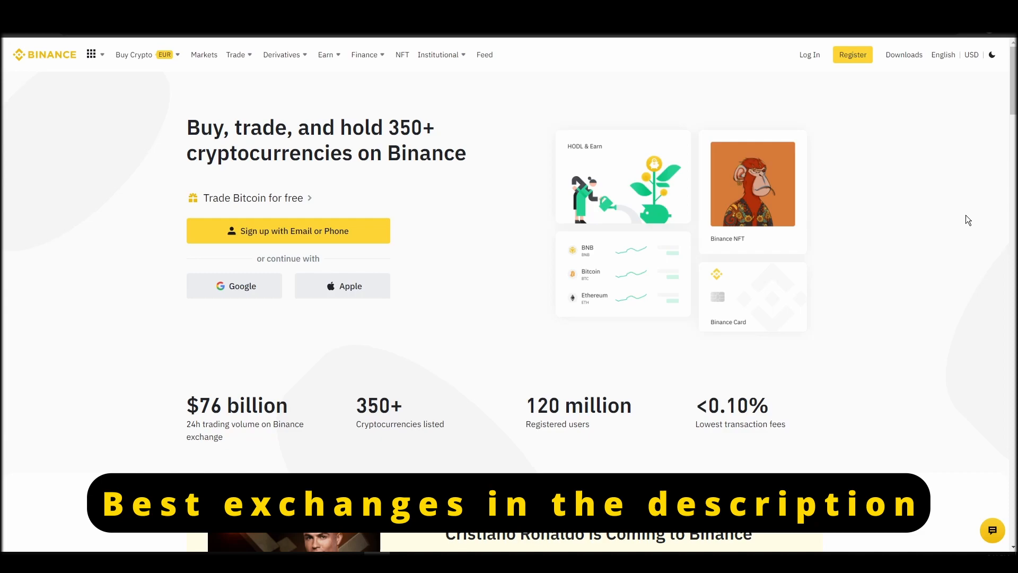
# Register a new Binance personal account with email and password and enter the emailed code
pyautogui.click(287, 231)
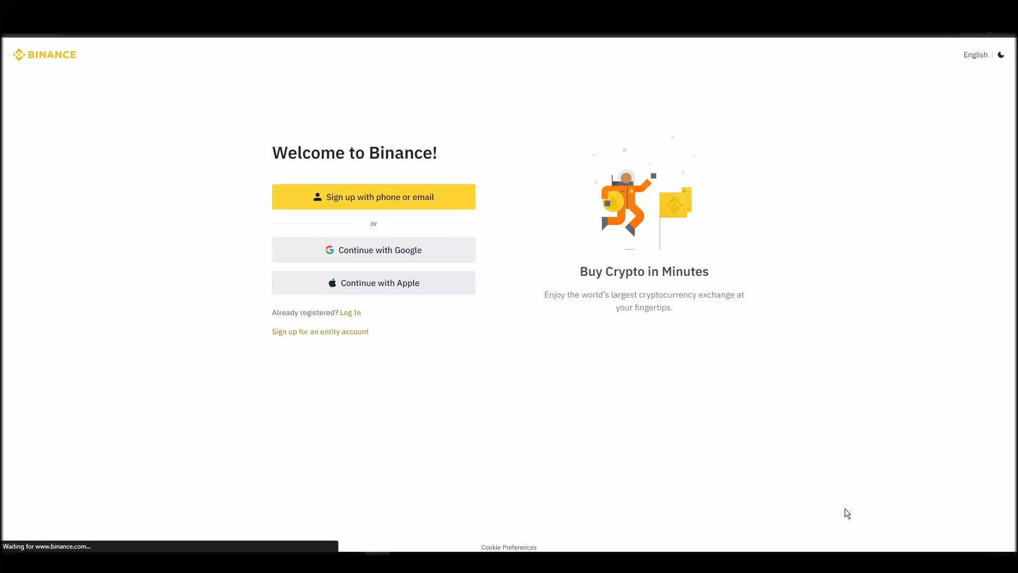
pyautogui.click(373, 197)
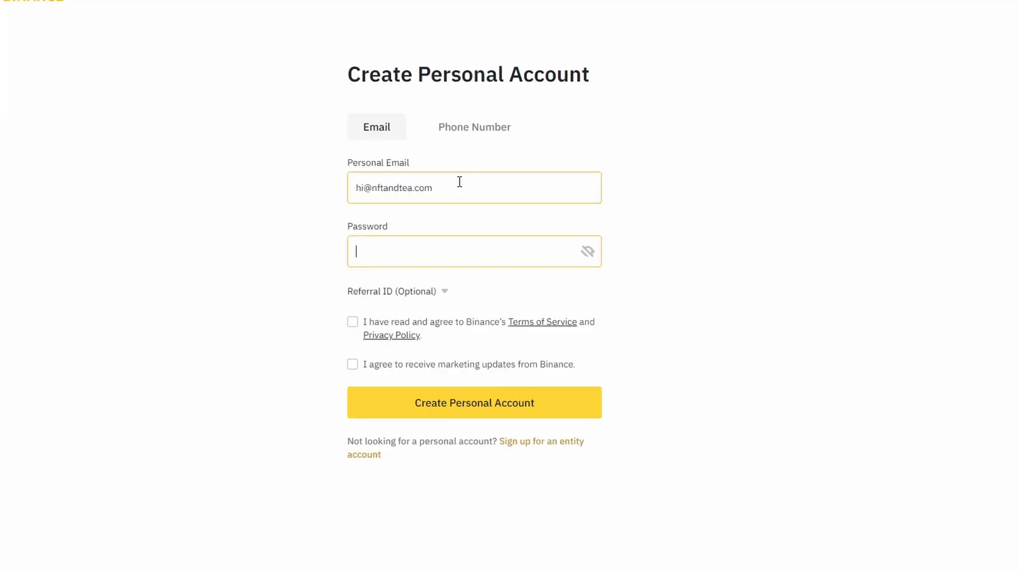
pyautogui.click(474, 401)
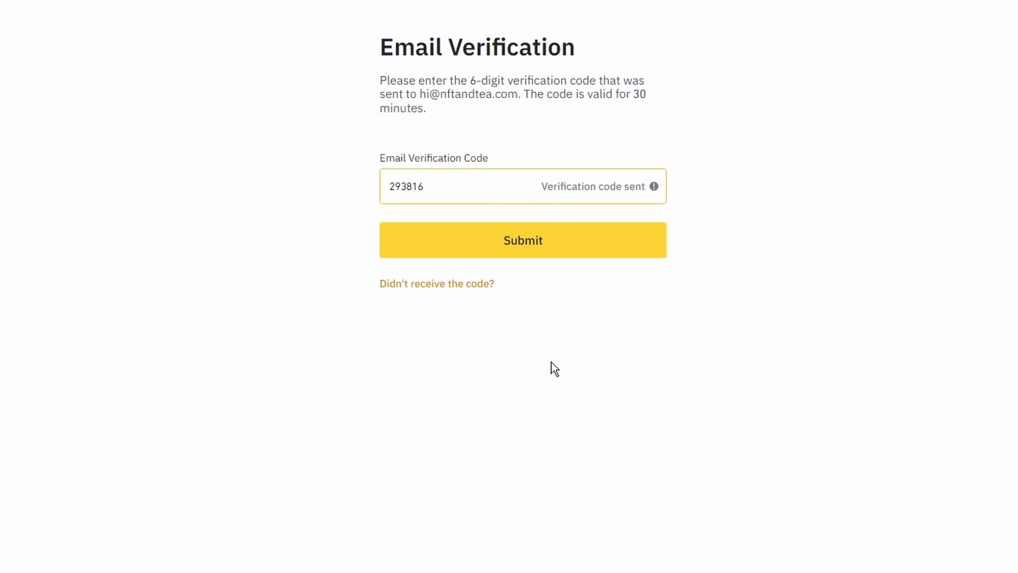
pyautogui.moveTo(556, 248)
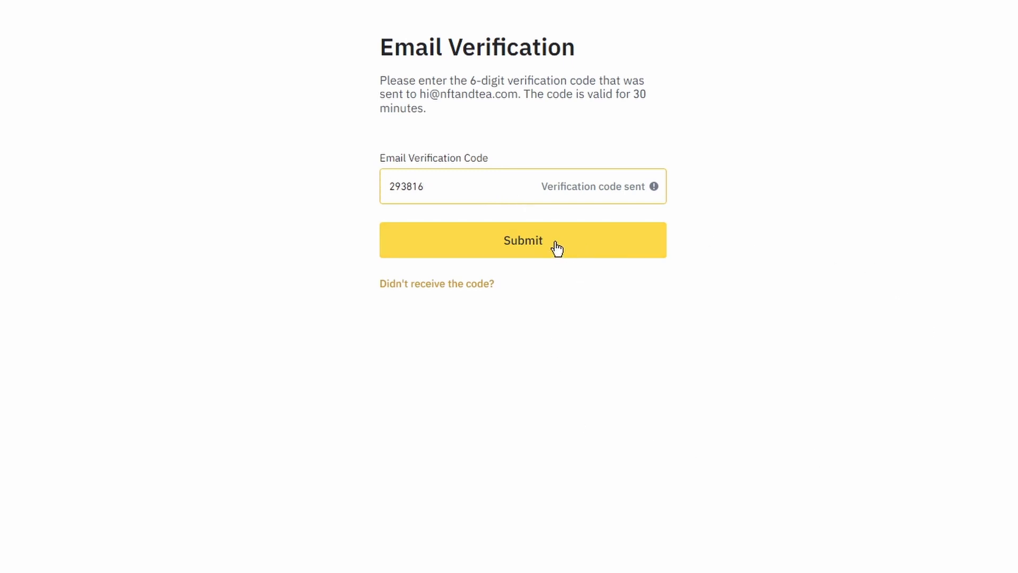
# Submit the code, then verify identity with Greece nationality, legal name and birth date through ID and selfie checks
pyautogui.click(523, 239)
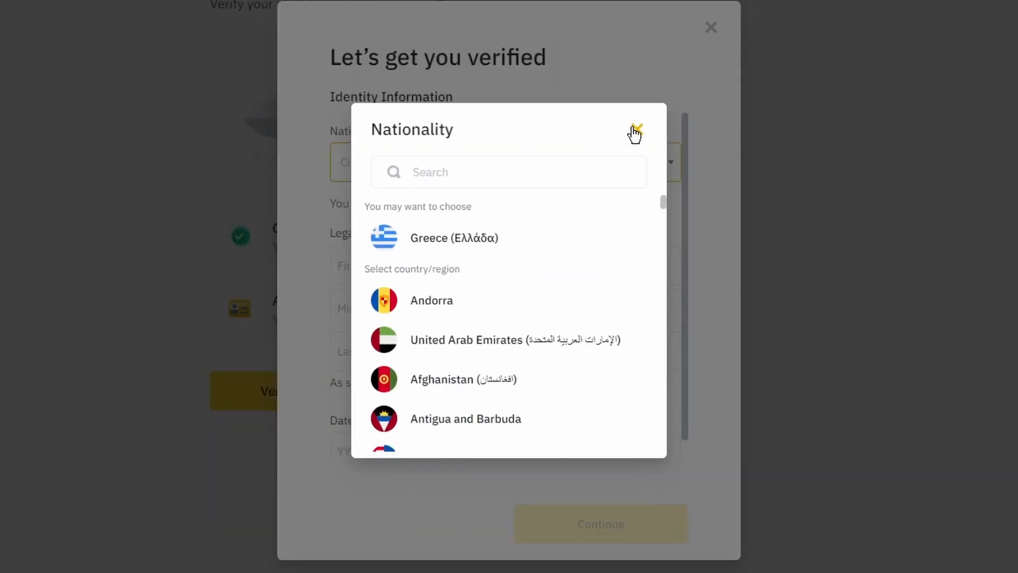
pyautogui.click(638, 128)
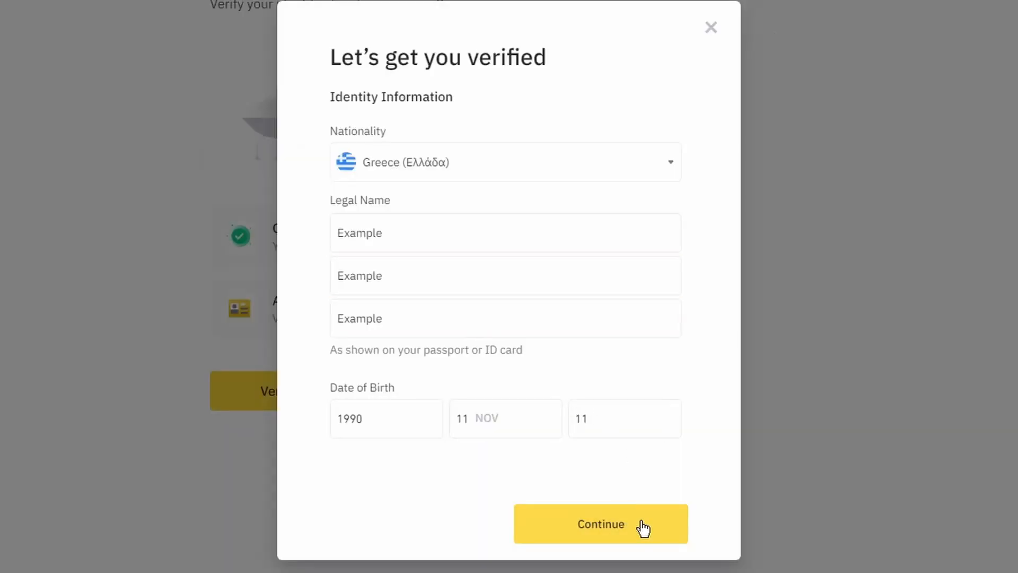
pyautogui.click(601, 523)
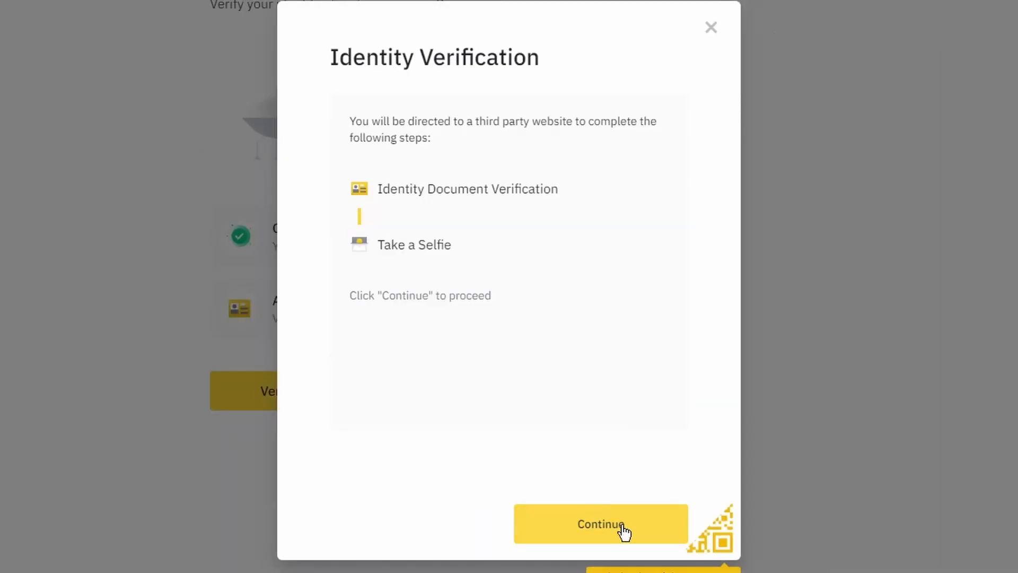
pyautogui.click(599, 524)
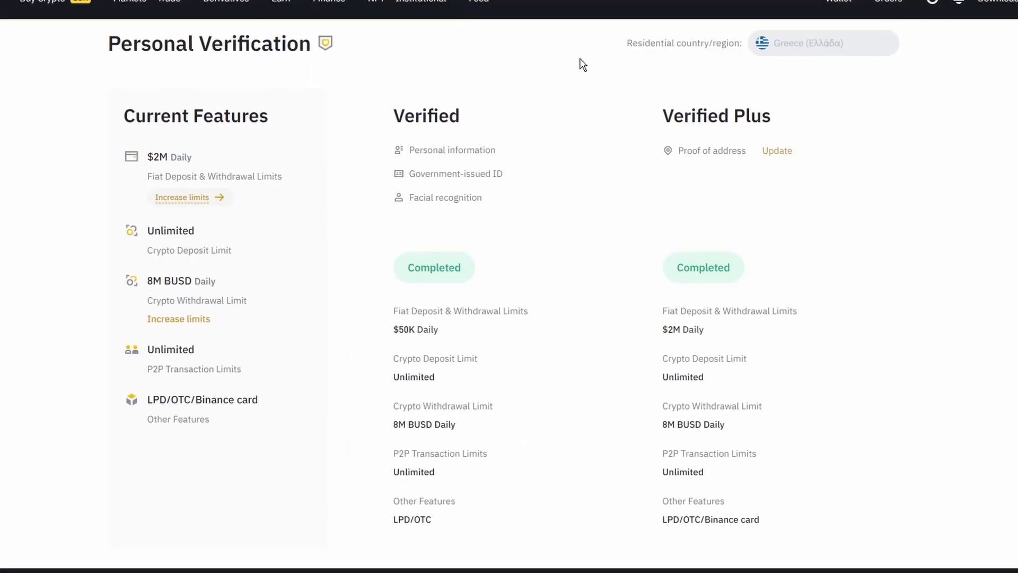
# Scroll the Personal Verification page and return to the Binance home page
pyautogui.scroll(3)
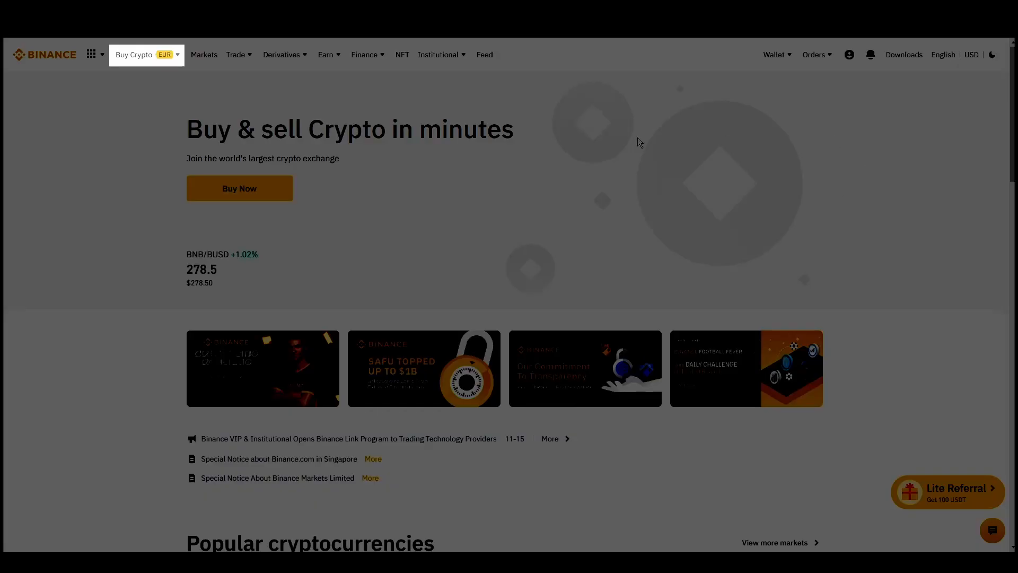
# Choose Credit/Debit Card from the Buy Crypto menu
pyautogui.click(137, 54)
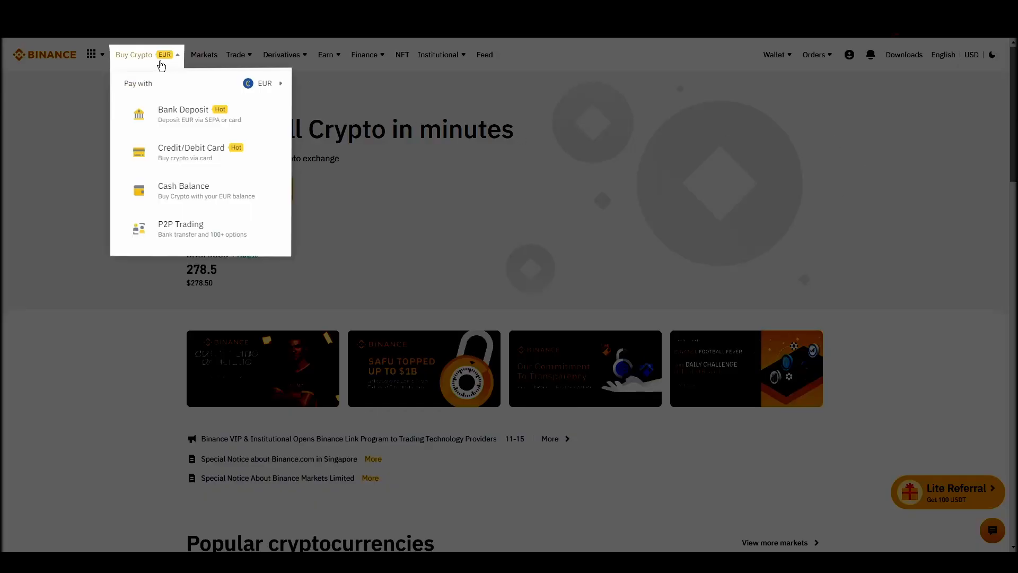
pyautogui.moveTo(250, 229)
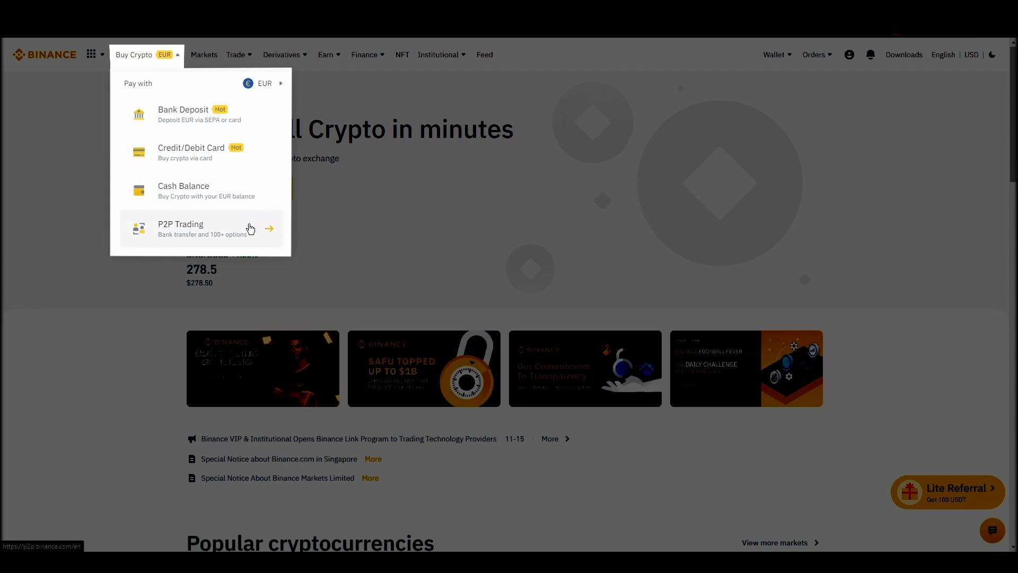
pyautogui.moveTo(232, 152)
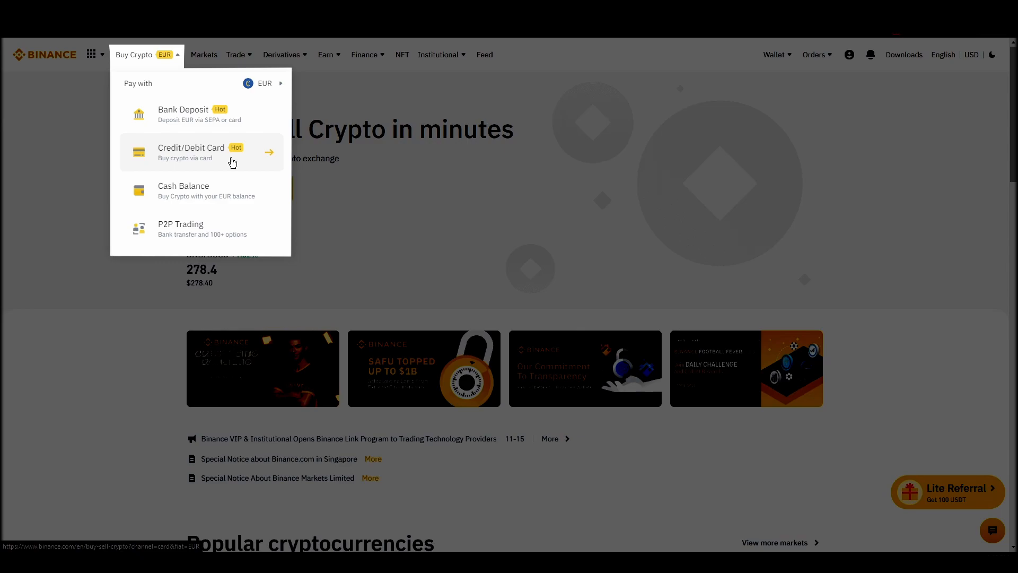
pyautogui.click(191, 152)
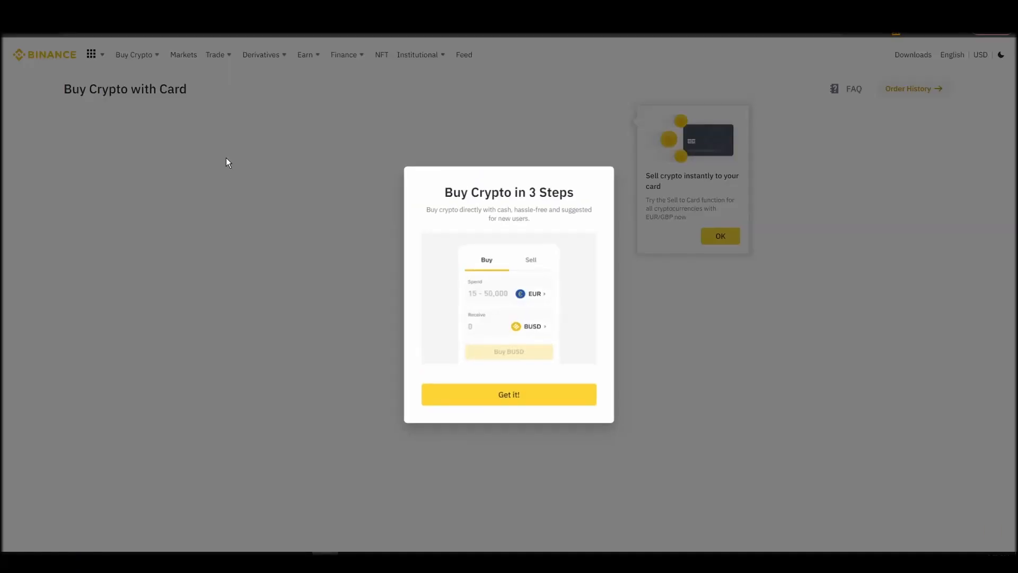
# Set up a card purchase of about 0.012 ETH for 15 EUR and continue
pyautogui.click(508, 394)
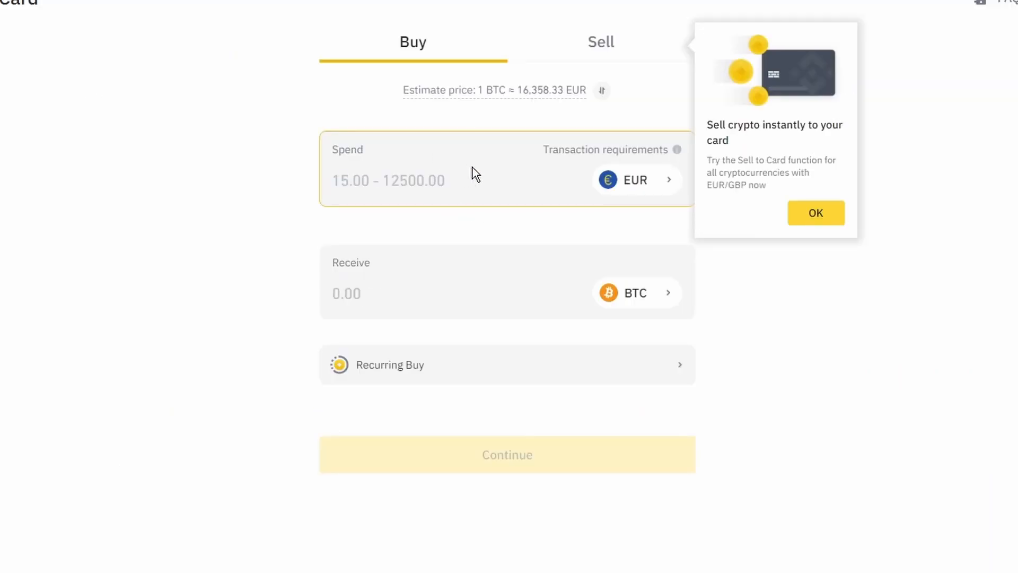
pyautogui.click(636, 292)
pyautogui.write('15')
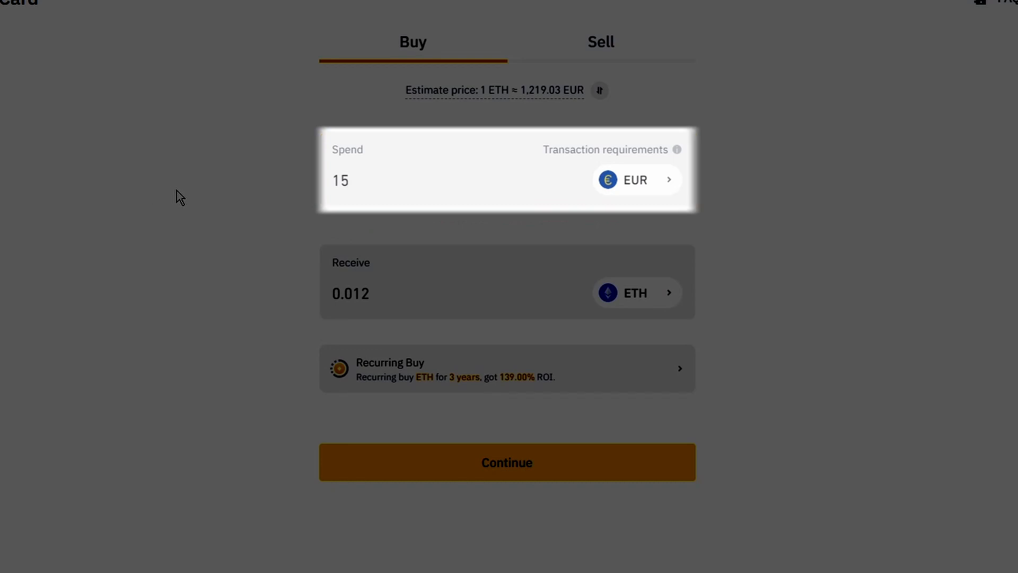
pyautogui.click(427, 186)
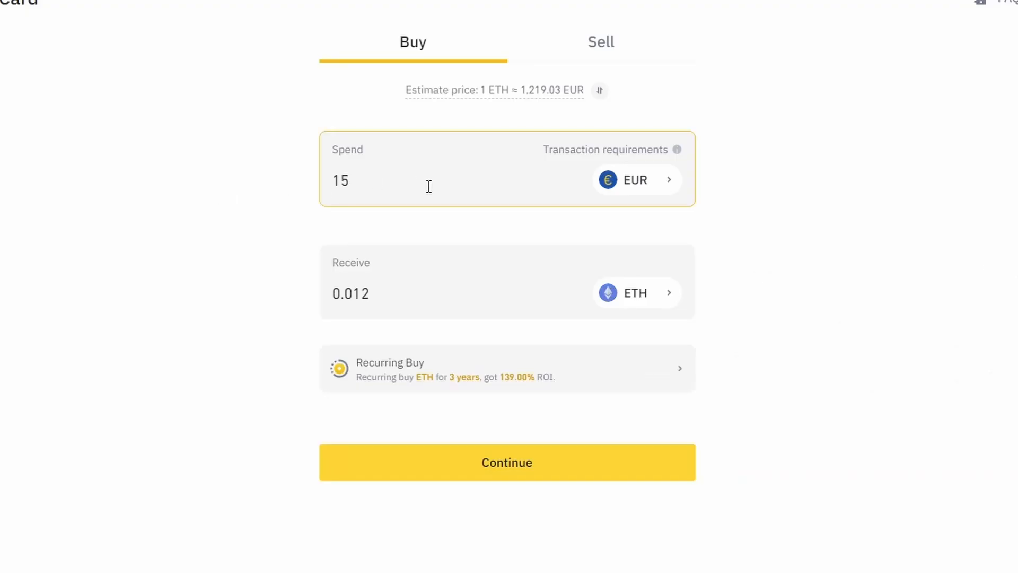
pyautogui.click(507, 461)
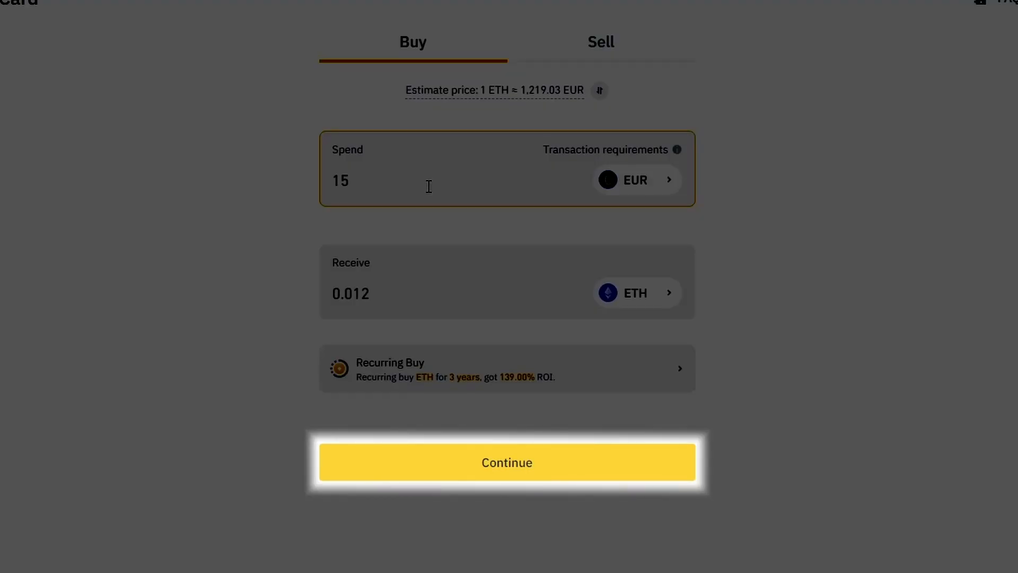
pyautogui.click(506, 462)
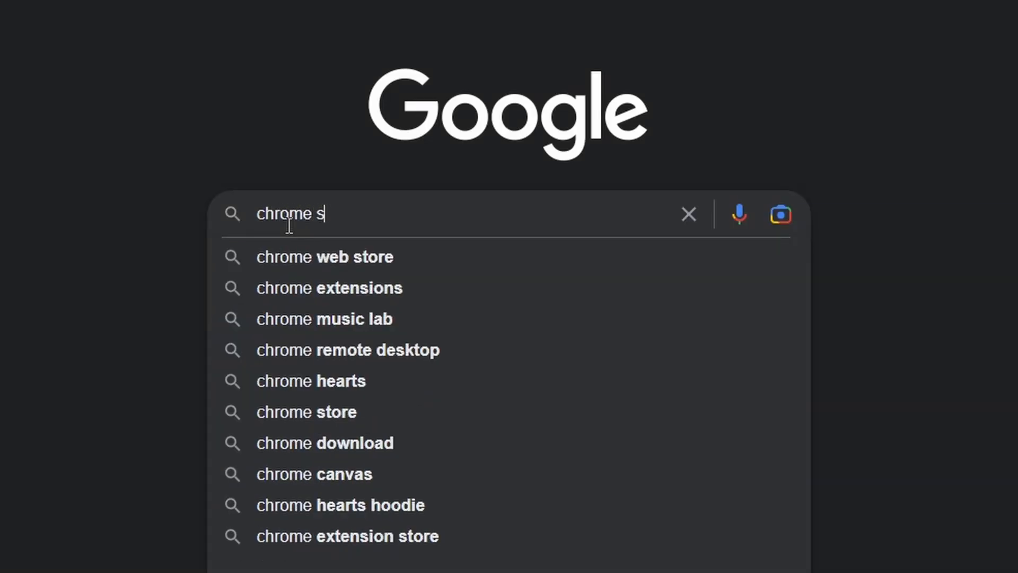
# Search Google for the Chrome store and go to the Chrome Web Store
pyautogui.click(306, 412)
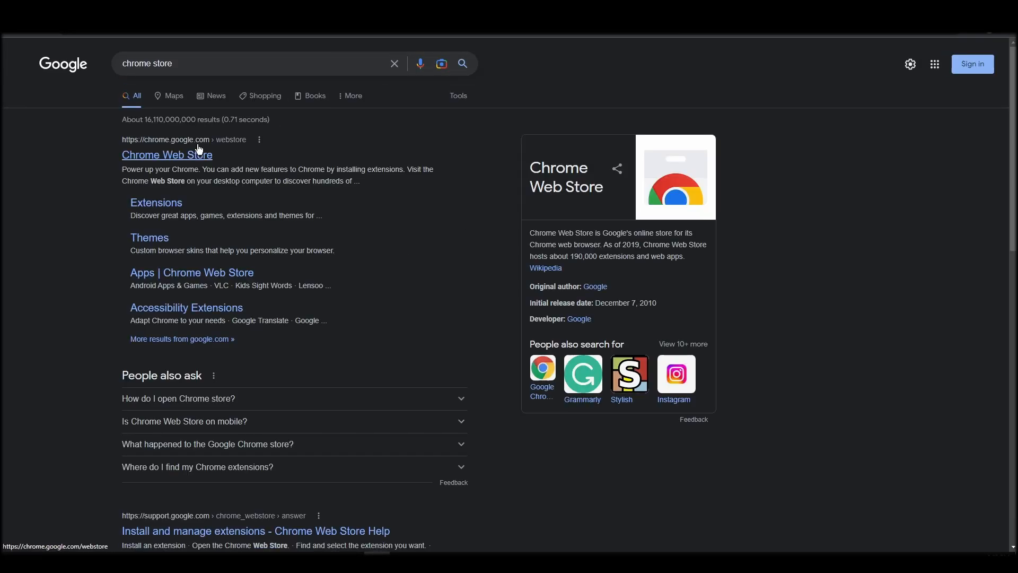
pyautogui.click(166, 155)
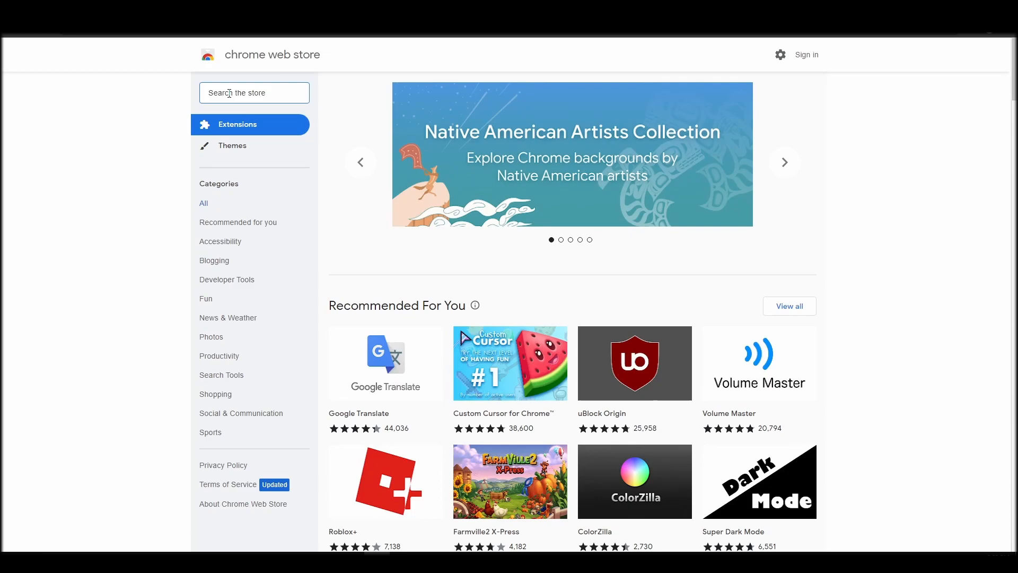
# Find MetaMask in the Chrome Web Store and add the extension to Chrome
pyautogui.write('metamask')
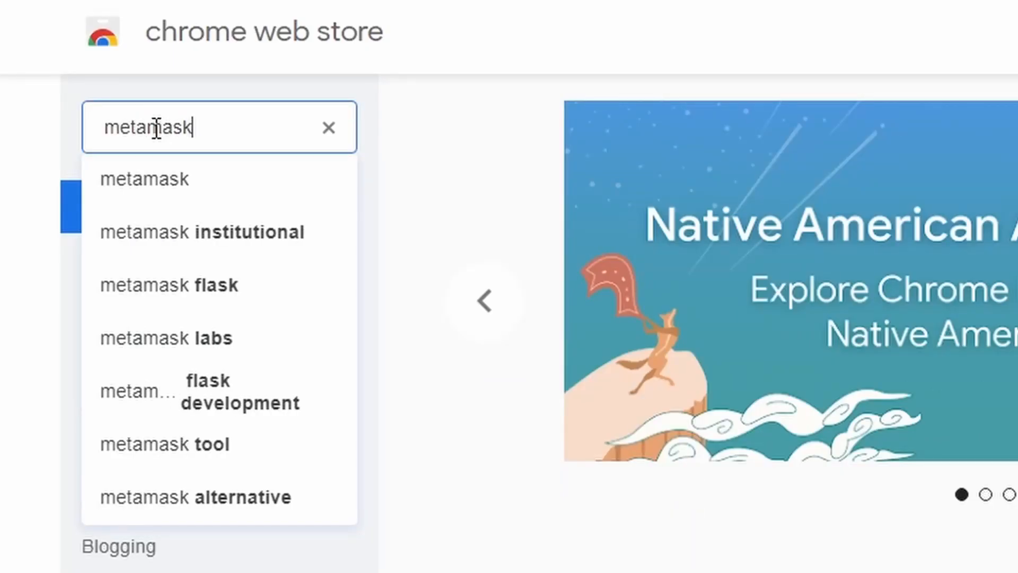
pyautogui.click(143, 178)
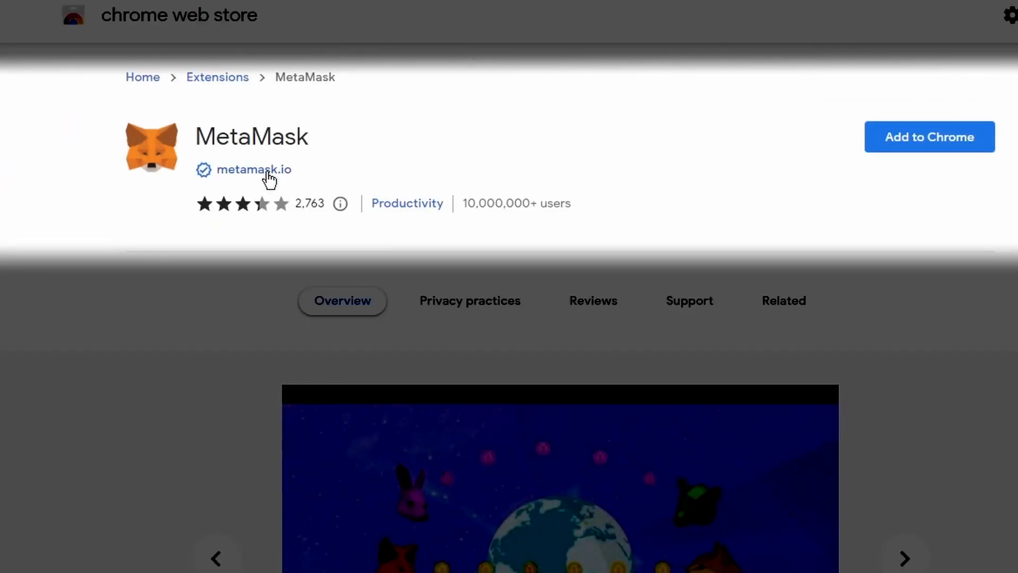
pyautogui.click(255, 170)
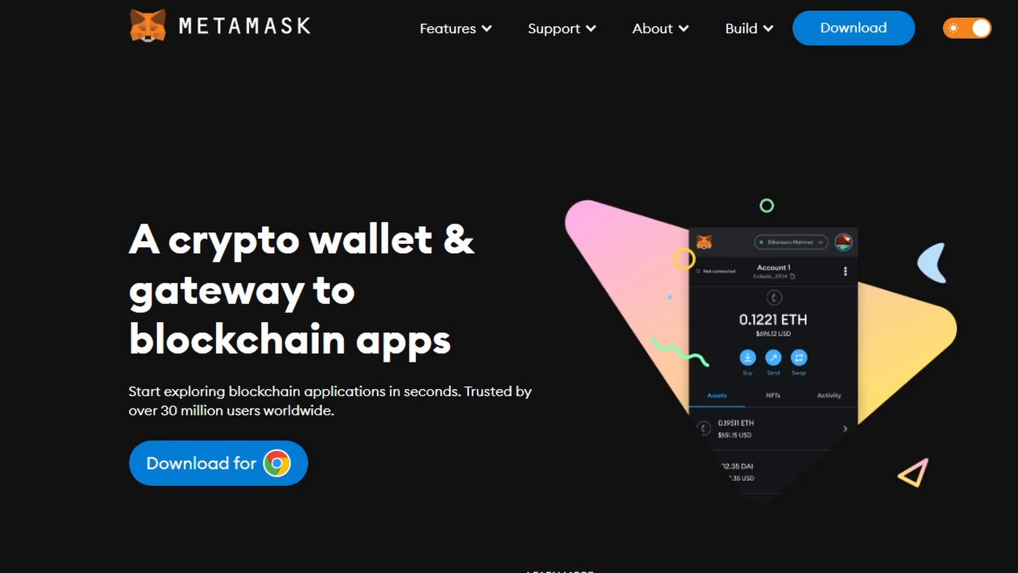
pyautogui.click(219, 462)
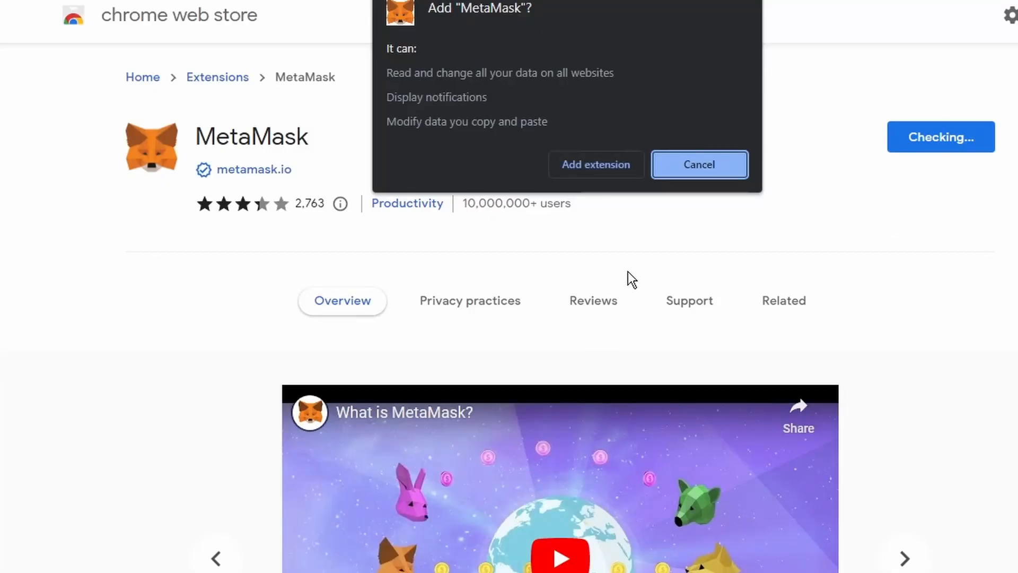
pyautogui.click(699, 164)
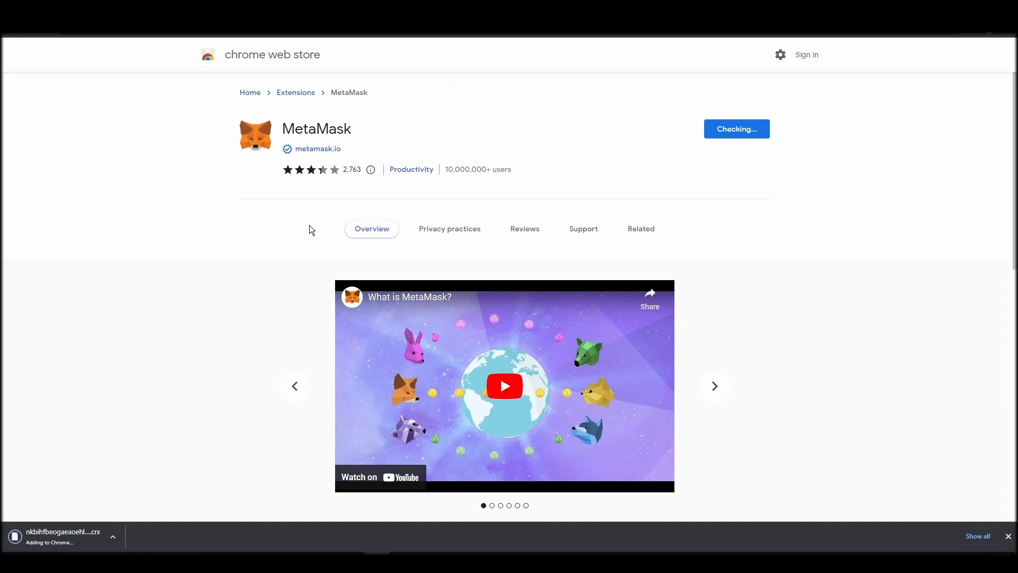
pyautogui.moveTo(312, 219)
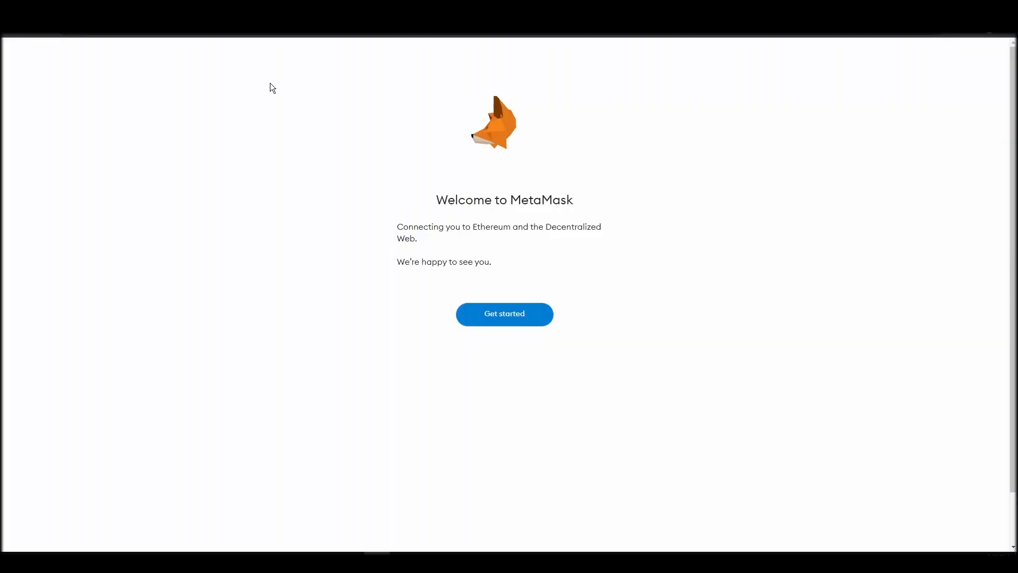
pyautogui.moveTo(543, 287)
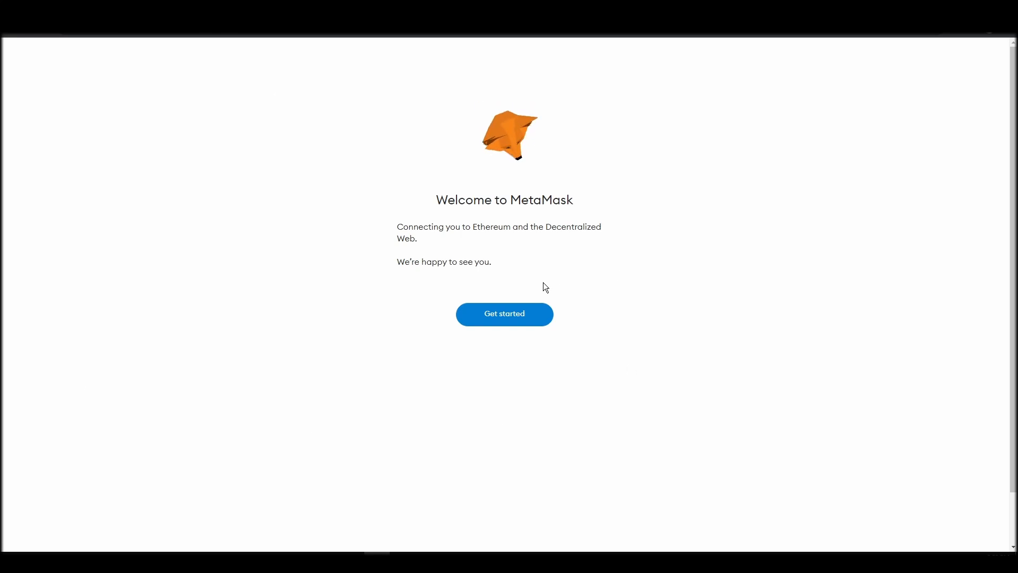
# Create a new MetaMask wallet with a password, accepting the Terms, and proceed to securing it
pyautogui.click(504, 314)
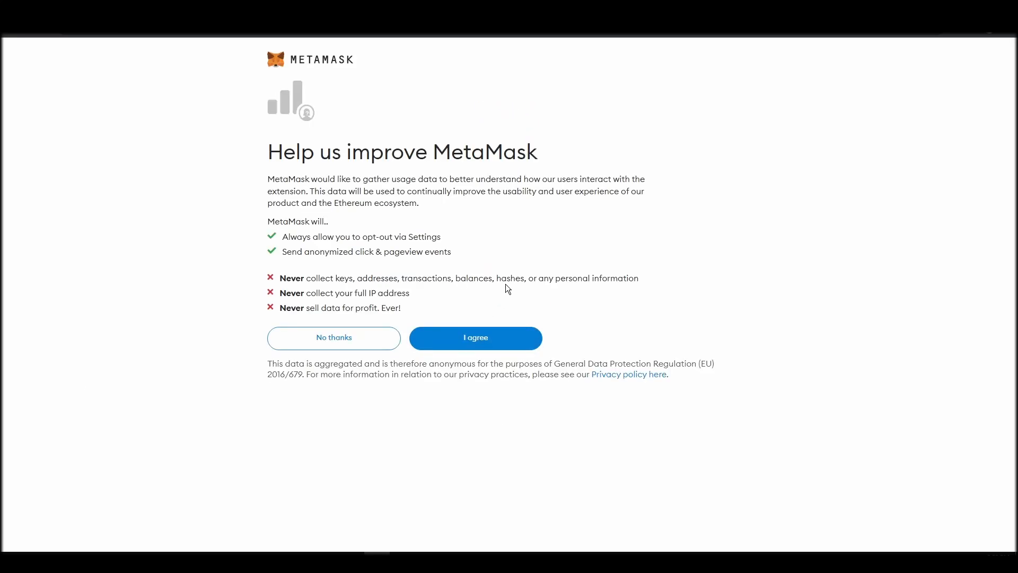
pyautogui.click(475, 337)
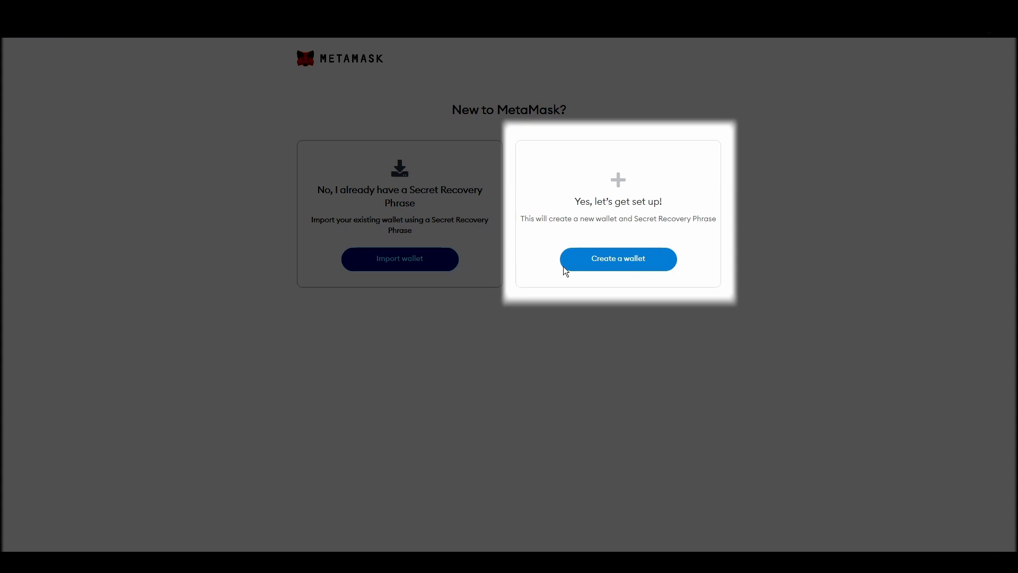
pyautogui.click(617, 258)
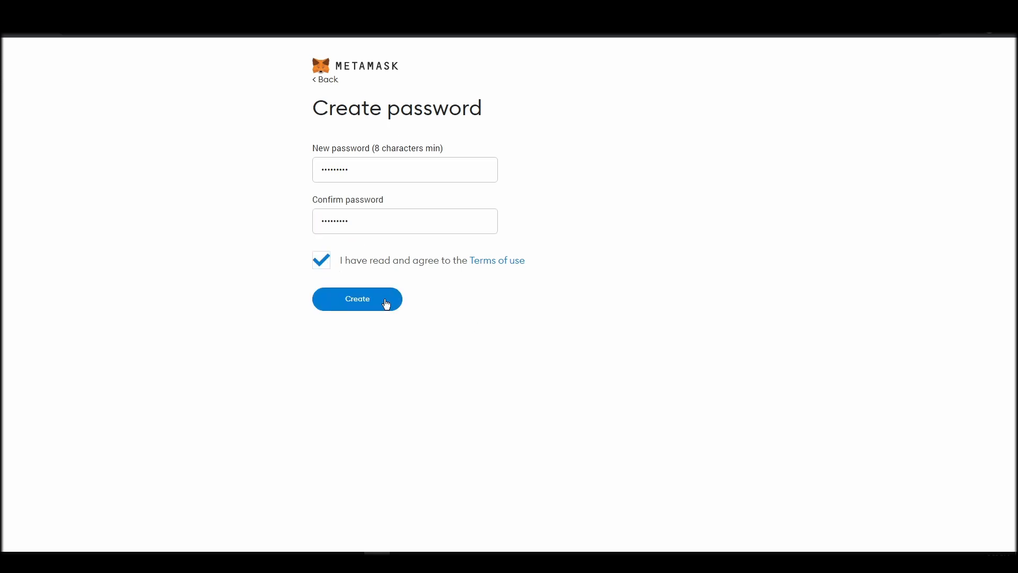
pyautogui.click(356, 299)
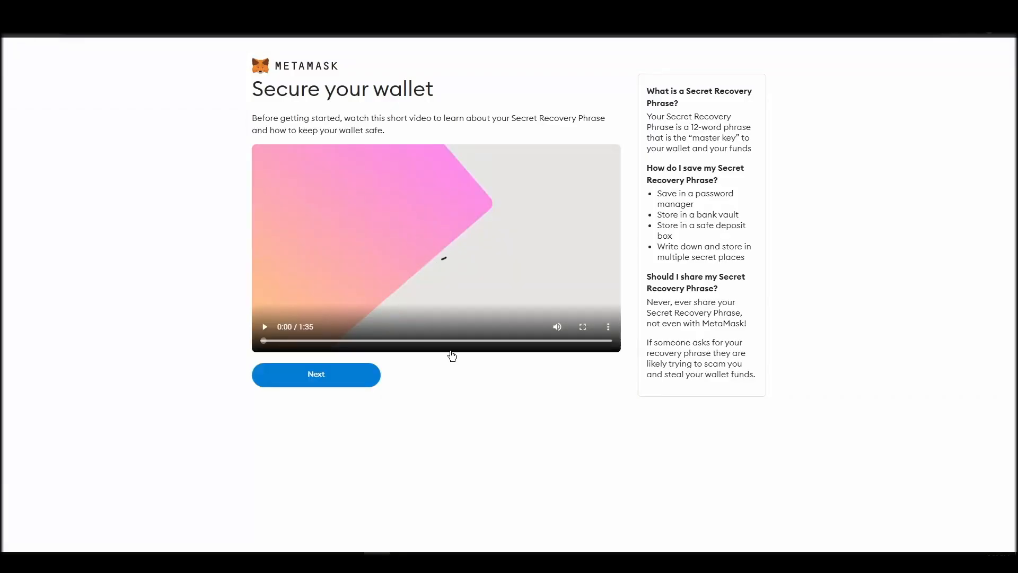
pyautogui.click(316, 374)
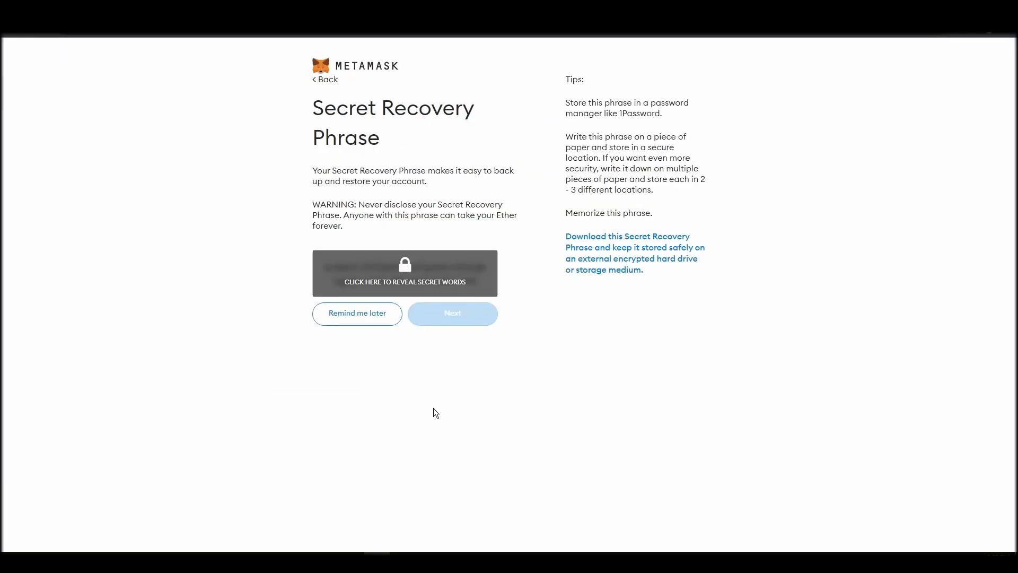
# Reveal the secret recovery phrase and confirm the words in the correct order
pyautogui.click(404, 272)
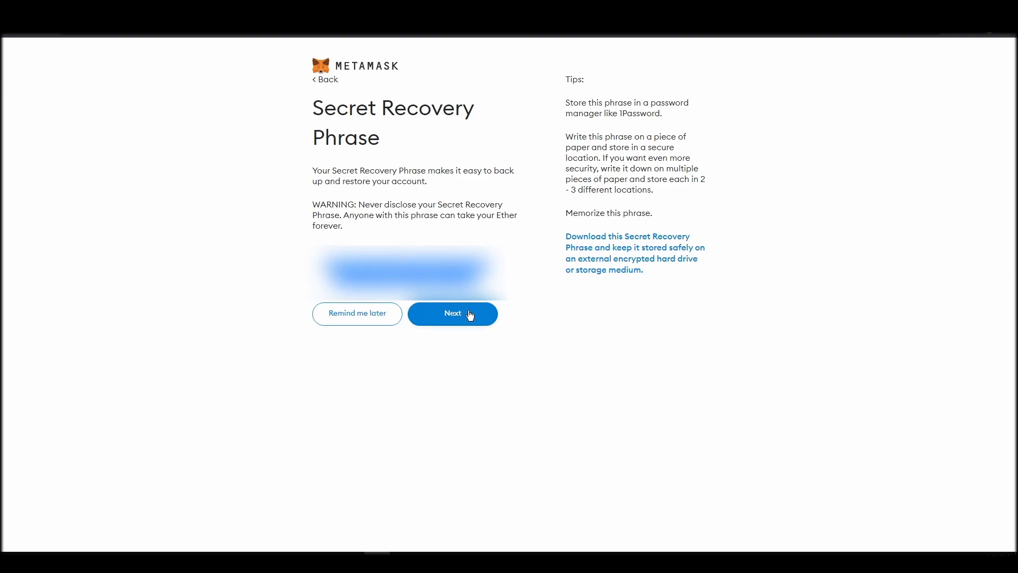
pyautogui.click(453, 314)
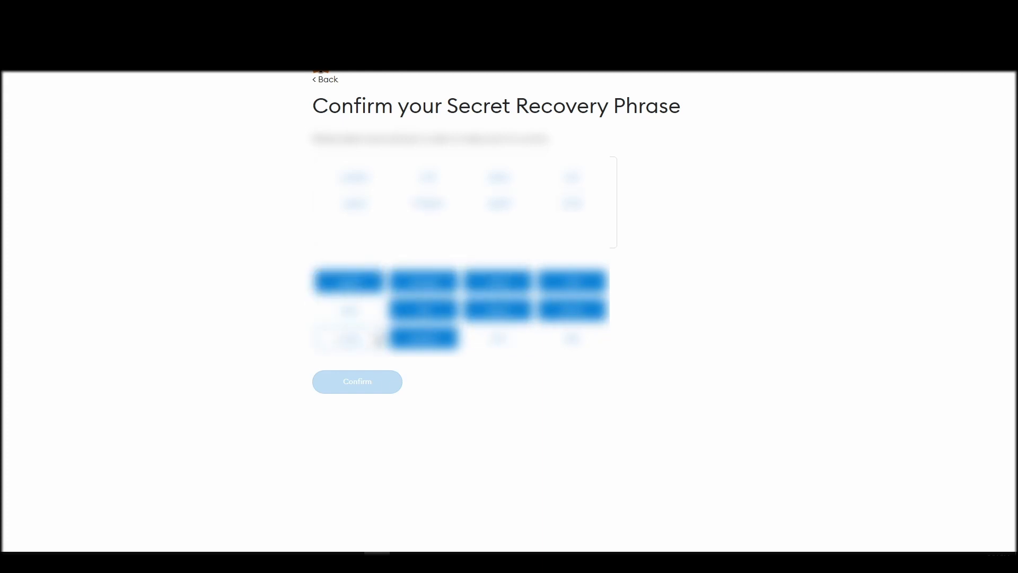
pyautogui.click(358, 382)
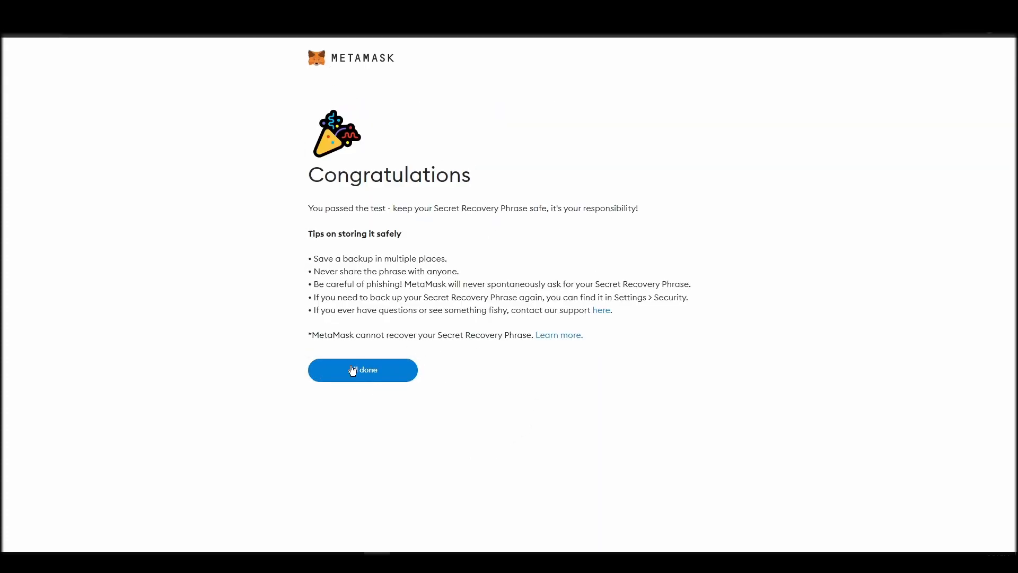
# Finish MetaMask setup with All done and return to the Binance wallet balances
pyautogui.click(363, 369)
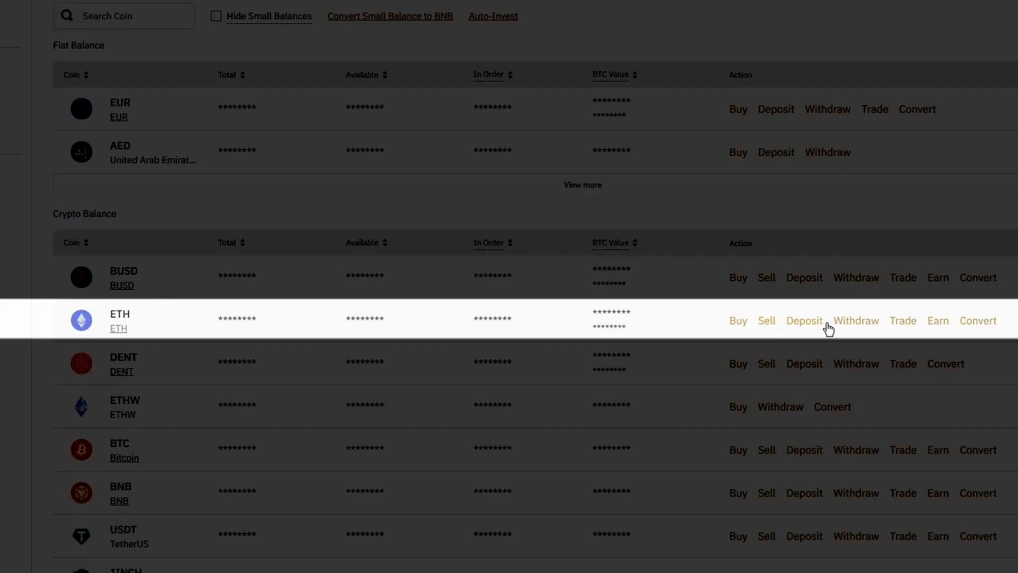
pyautogui.click(855, 321)
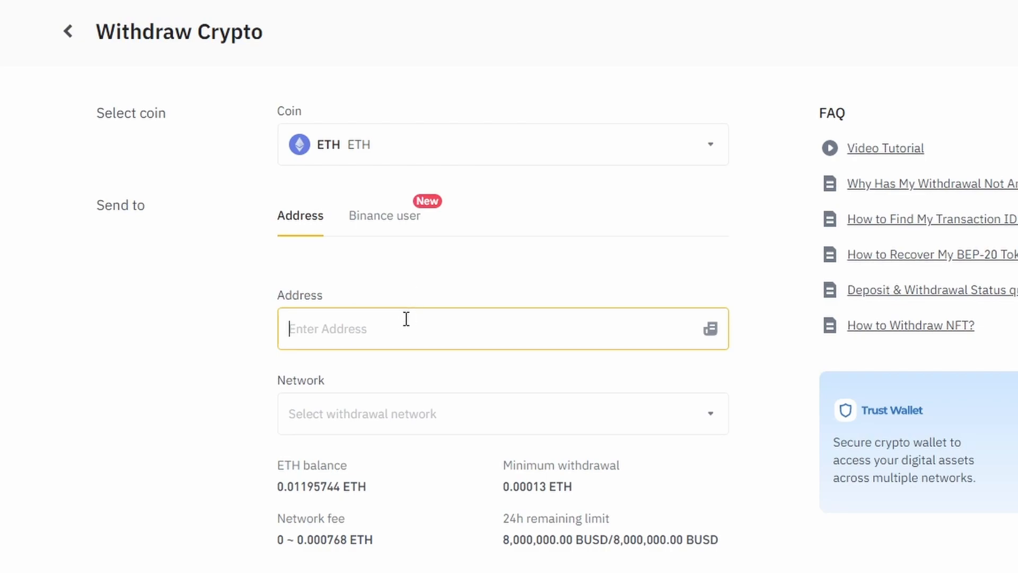
pyautogui.write('0x6748952A454714Ba3b58Cb40354021a011b78036')
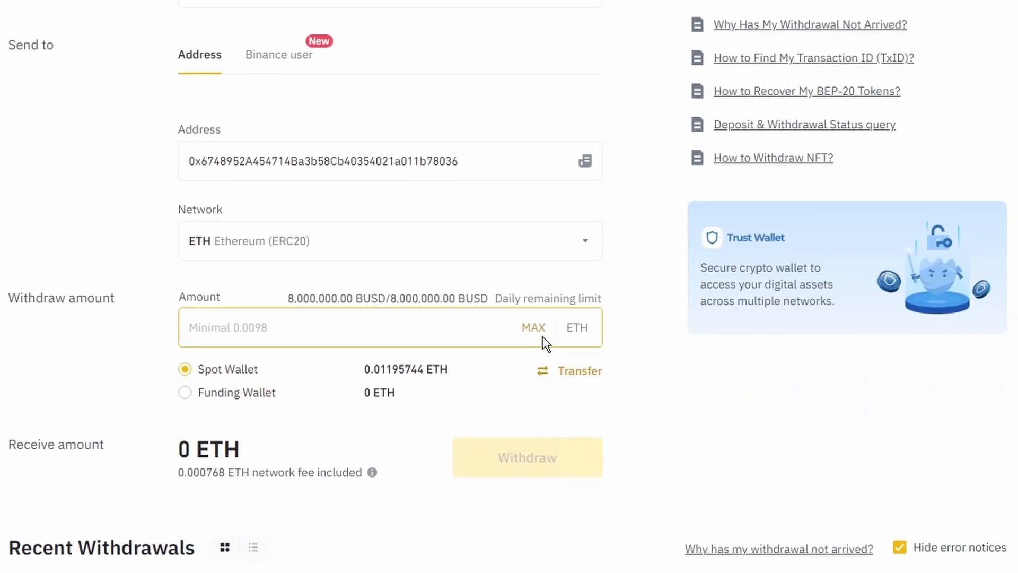
pyautogui.click(533, 328)
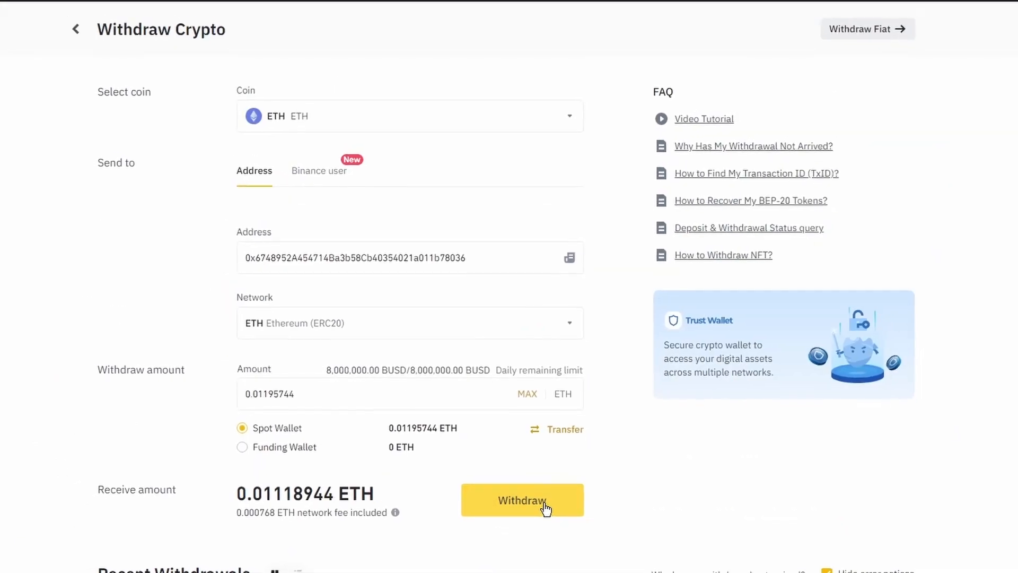
pyautogui.scroll(3)
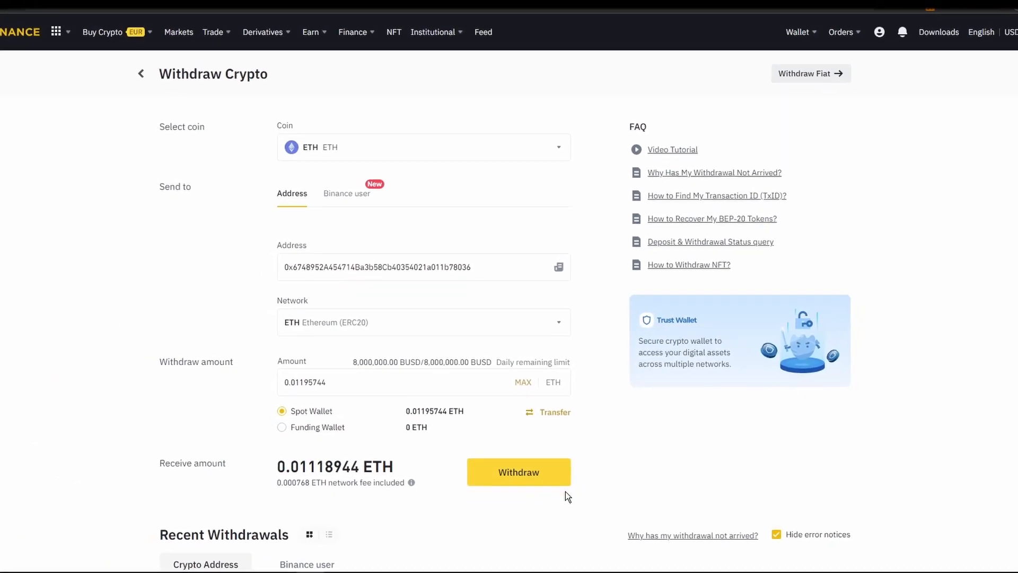
pyautogui.click(518, 472)
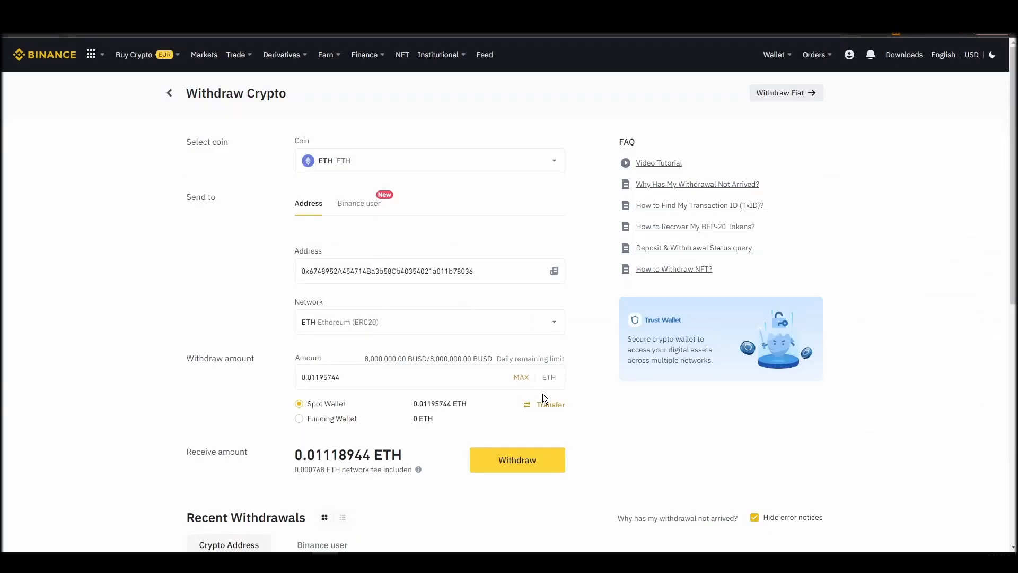
pyautogui.click(516, 459)
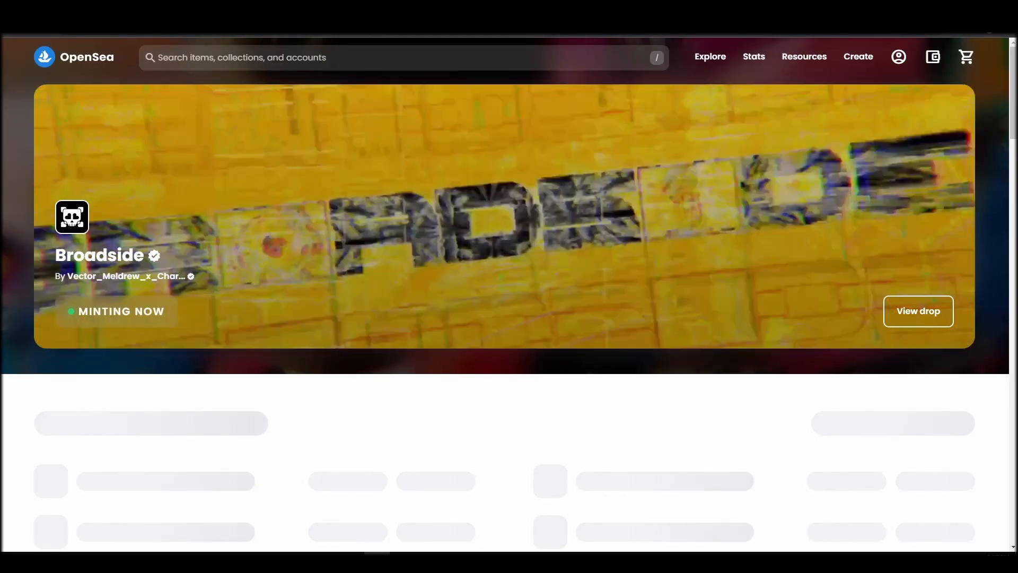
# Connect MetaMask Account 1 to OpenSea through the wallet connection popup
pyautogui.click(932, 57)
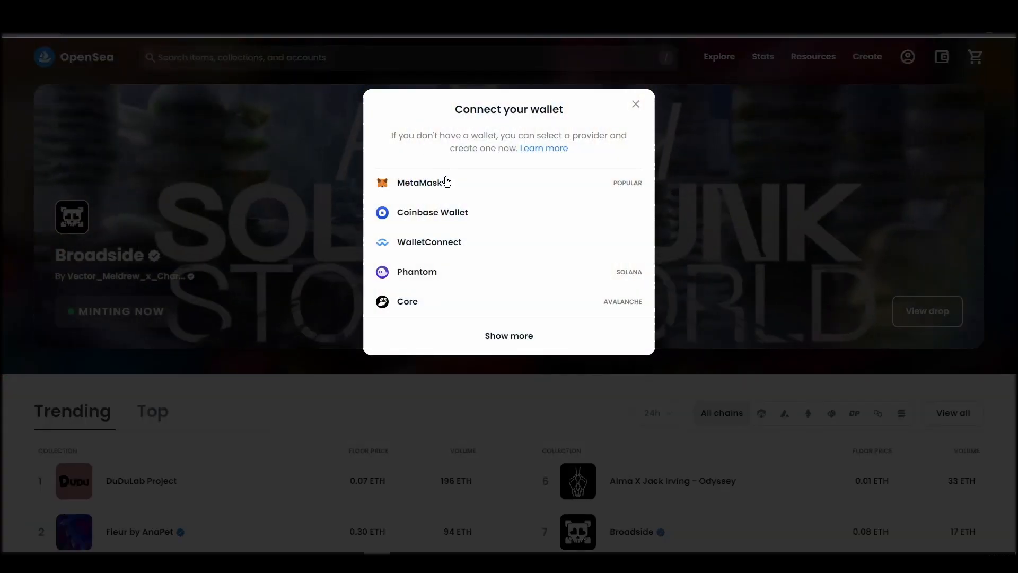
pyautogui.click(420, 182)
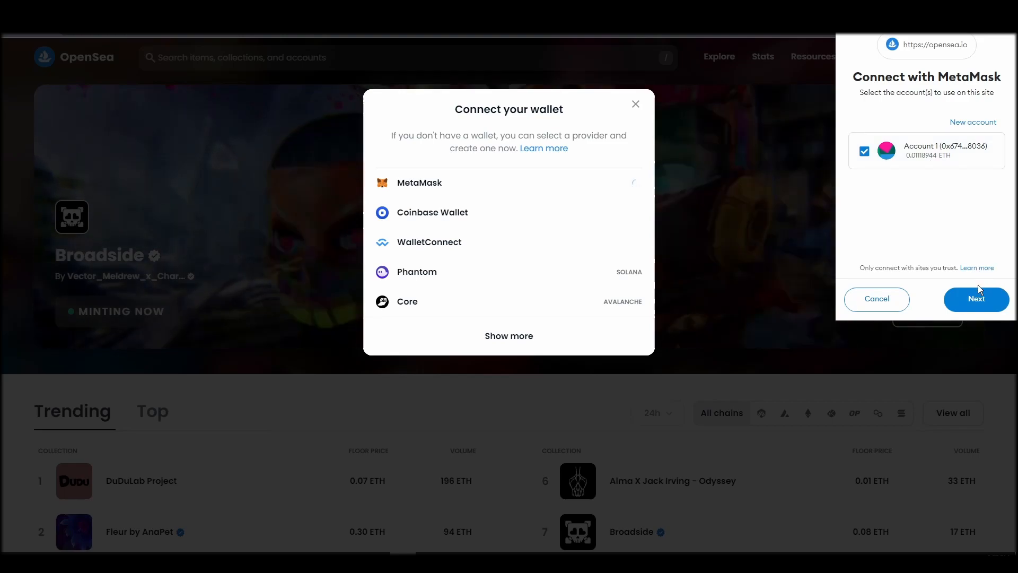
pyautogui.click(976, 299)
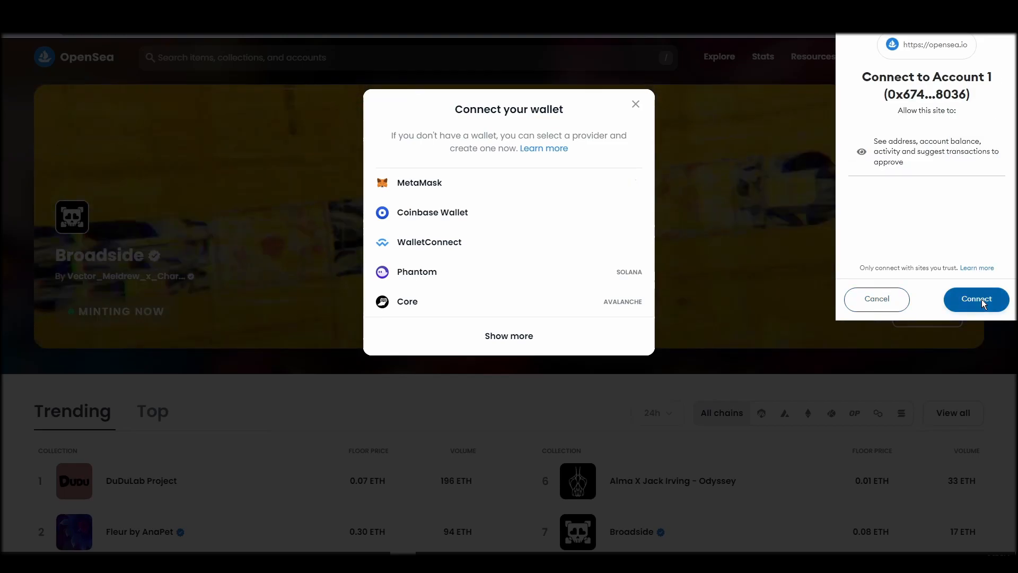
pyautogui.click(976, 299)
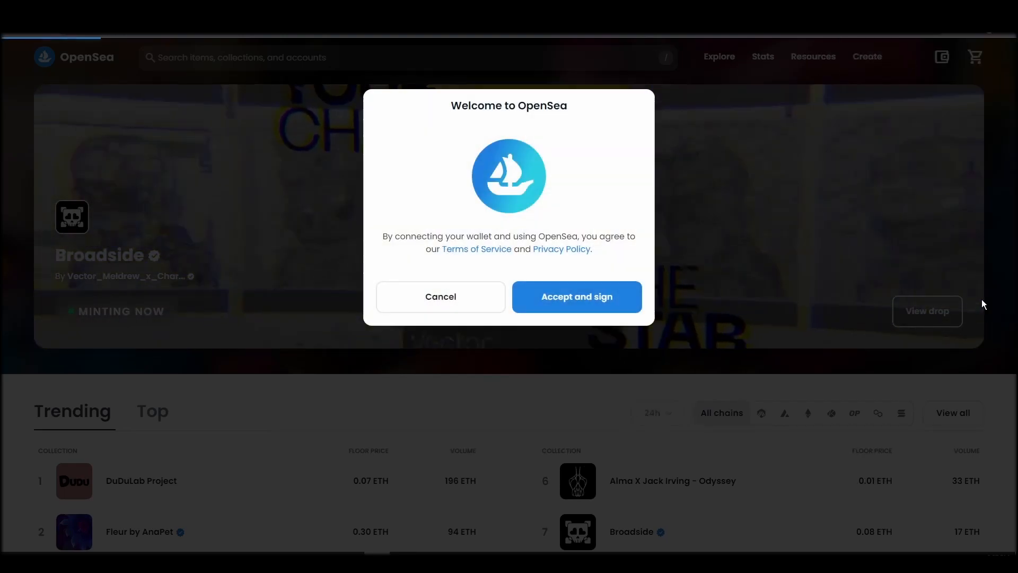
# Accept OpenSea's terms of service and sign the welcome message to sign in
pyautogui.click(575, 297)
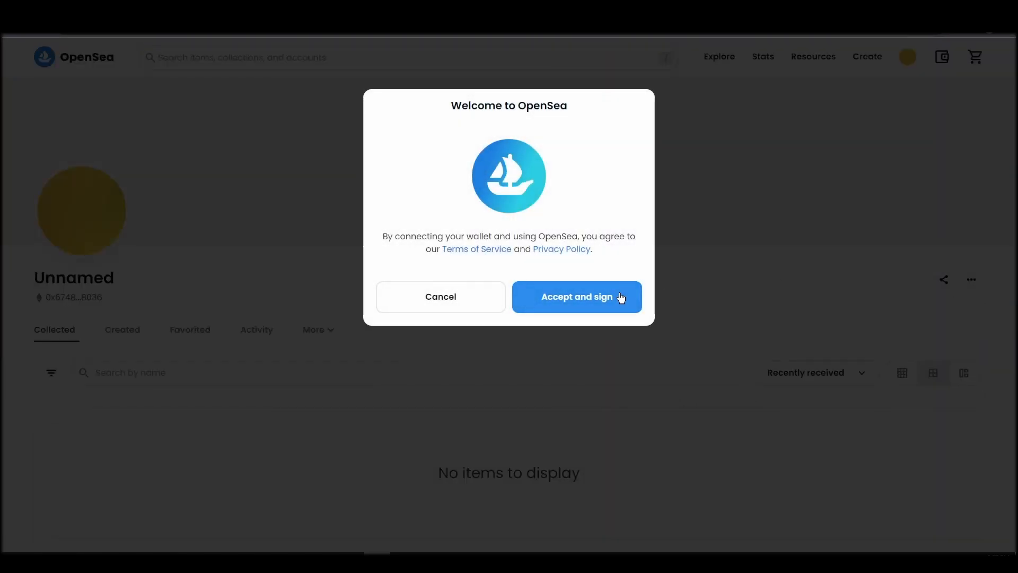
pyautogui.click(576, 297)
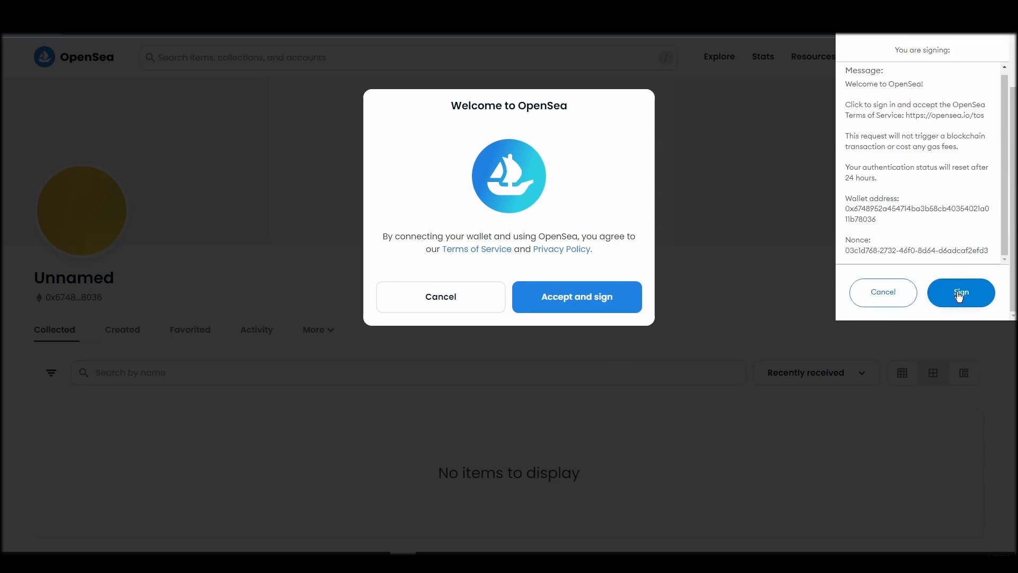
pyautogui.click(960, 293)
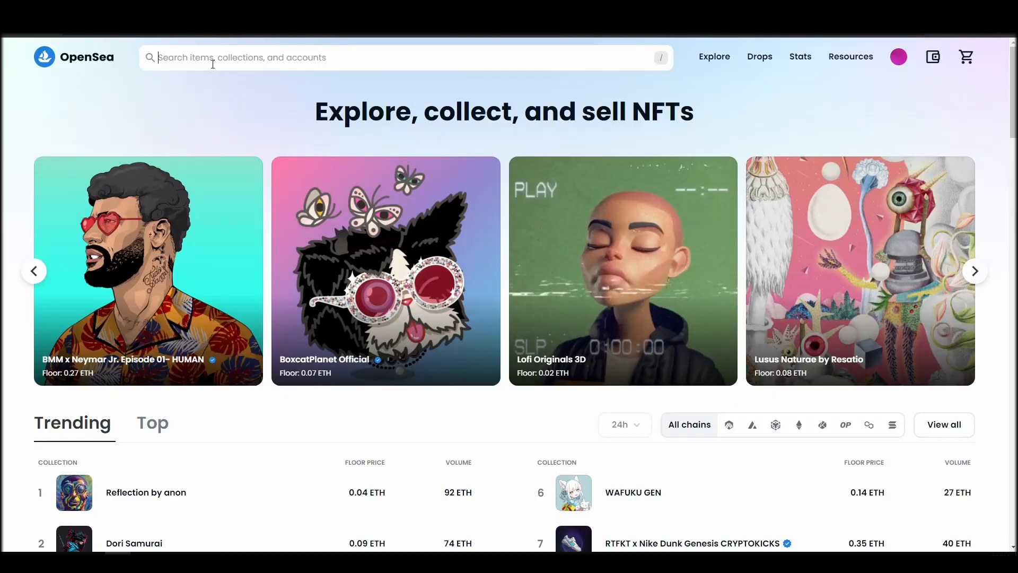
# Search for 'Crypto Unicorns Market' and open that collection from the results
pyautogui.write('Cry')
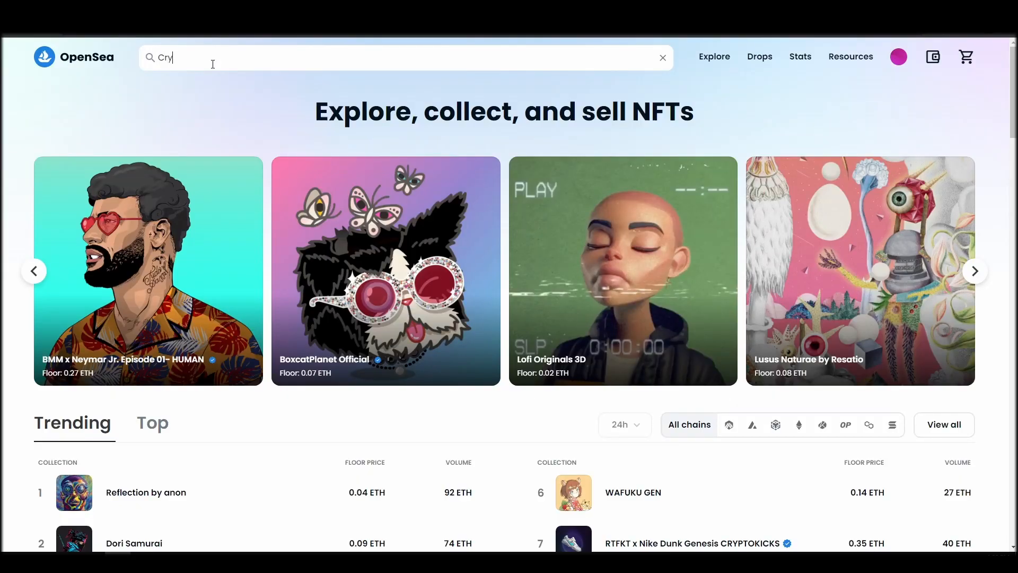
pyautogui.write('pto')
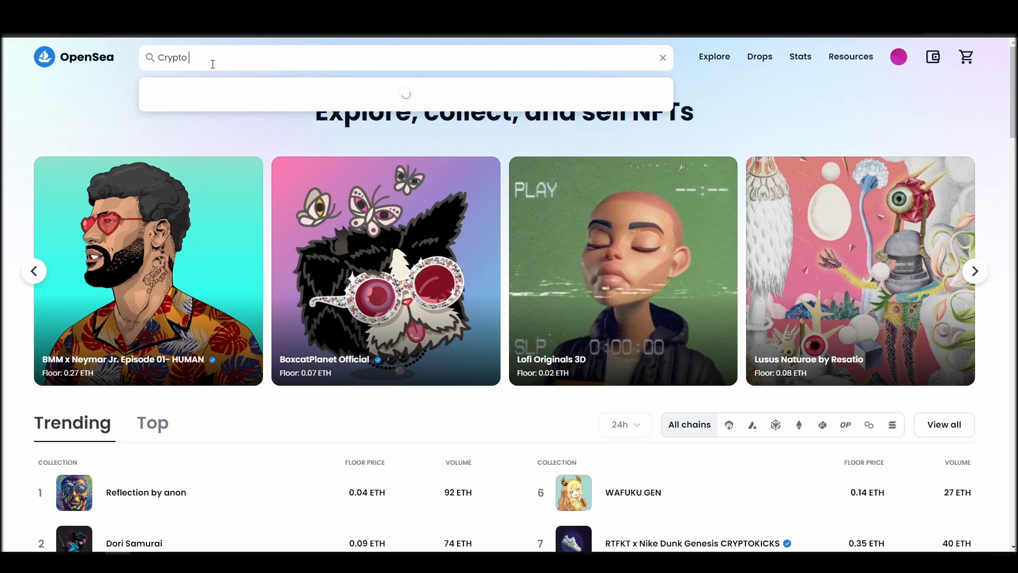
pyautogui.write('Uni')
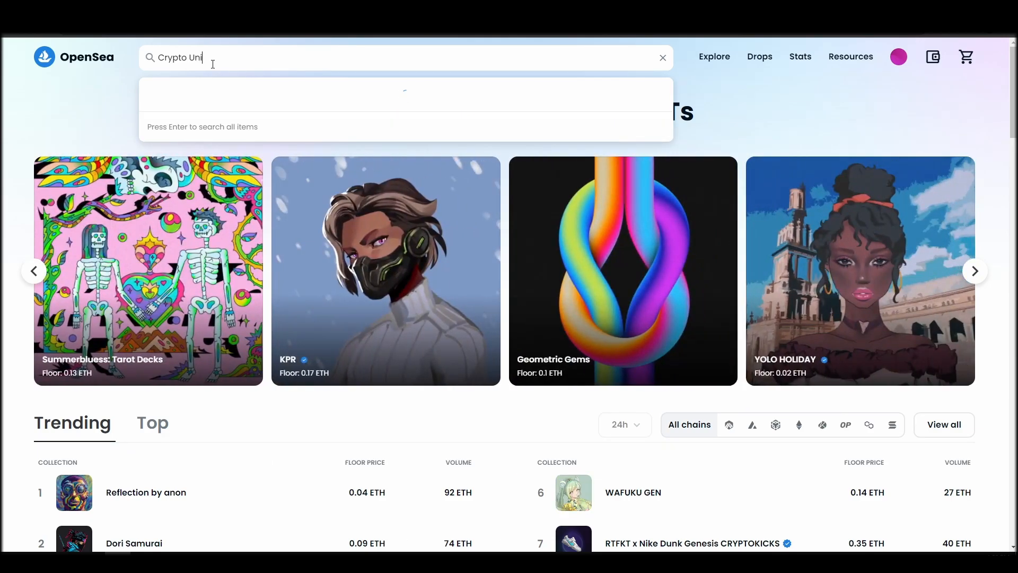
pyautogui.write('car')
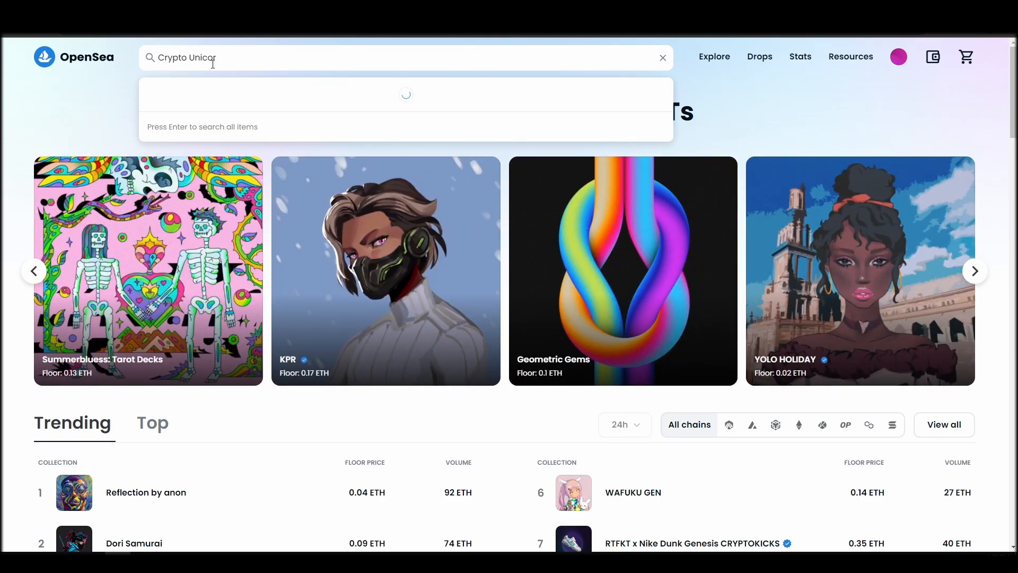
pyautogui.write('ns')
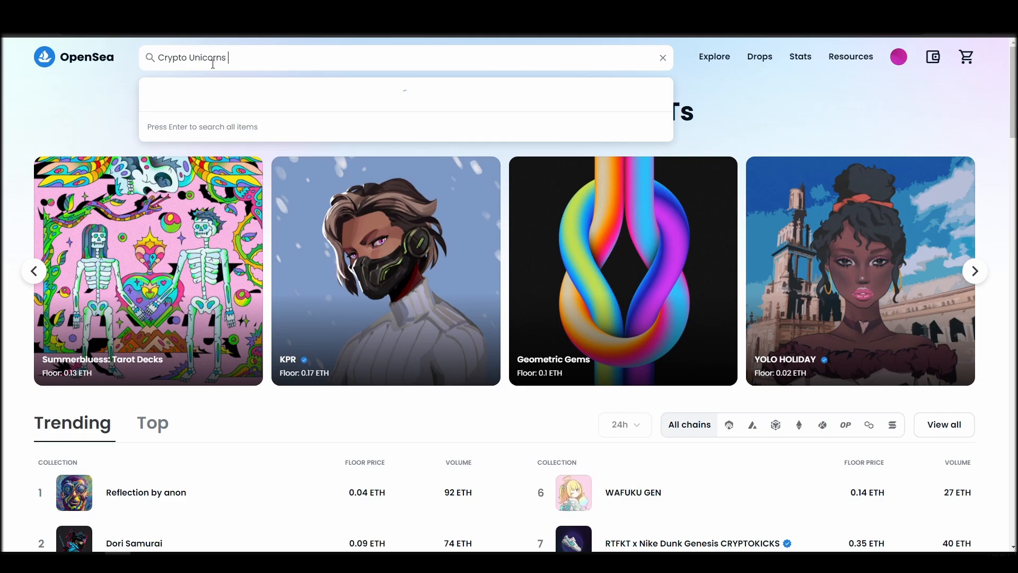
pyautogui.write('Market')
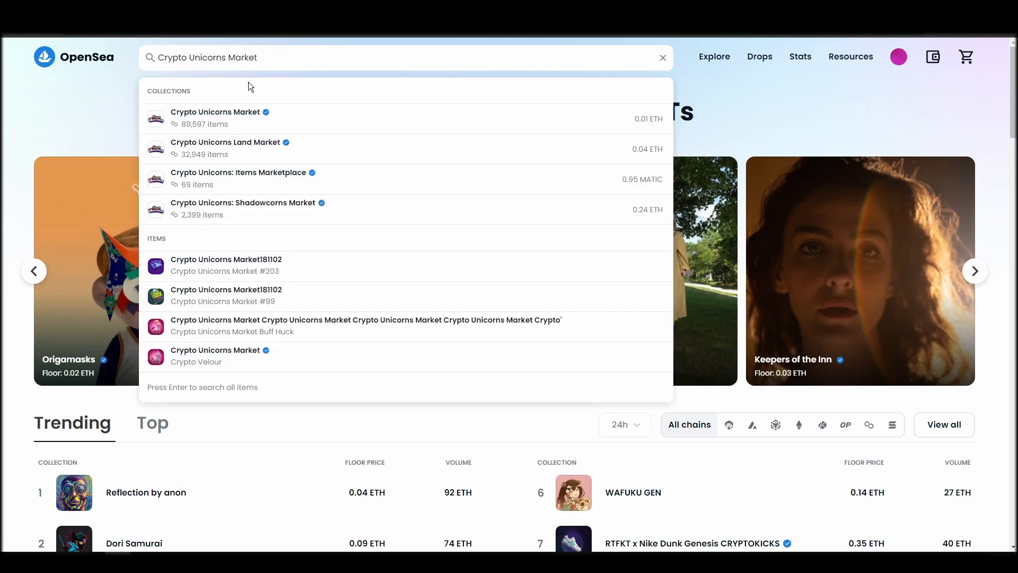
pyautogui.click(219, 121)
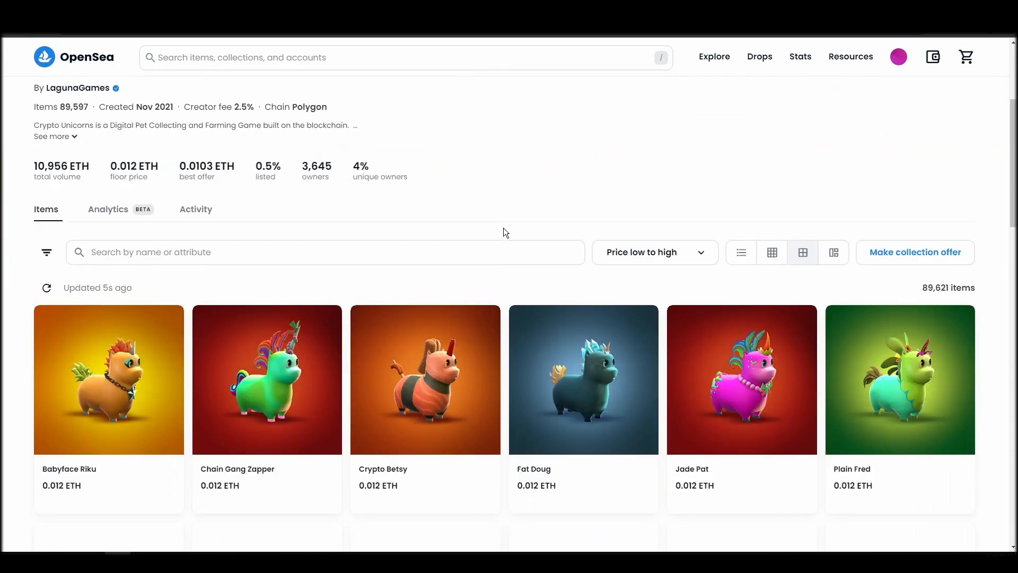
# Add Sleepy Homeslice to the cart and complete purchase, prompting for 0.012 Polygon ETH
pyautogui.scroll(-3)
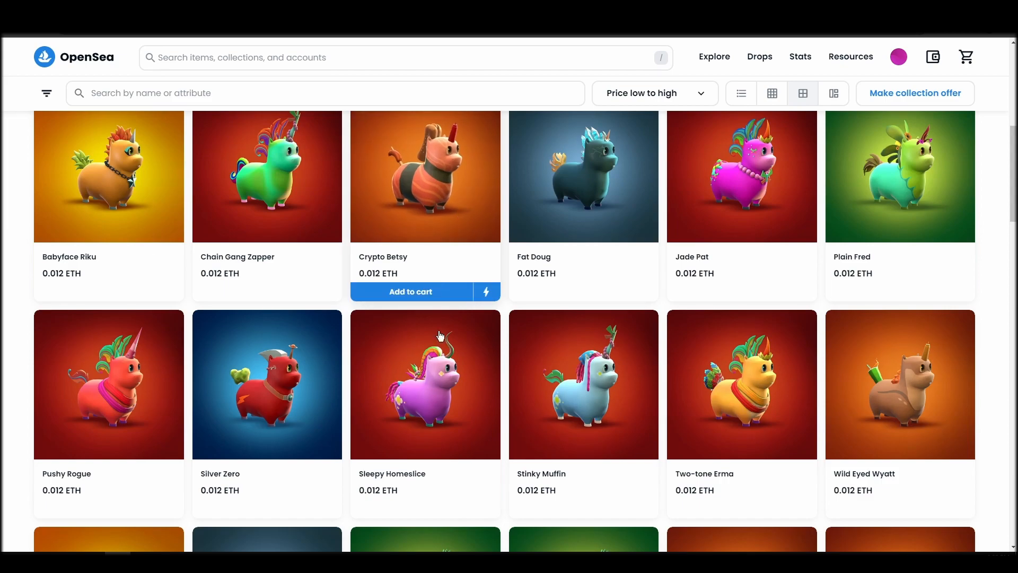
pyautogui.moveTo(372, 432)
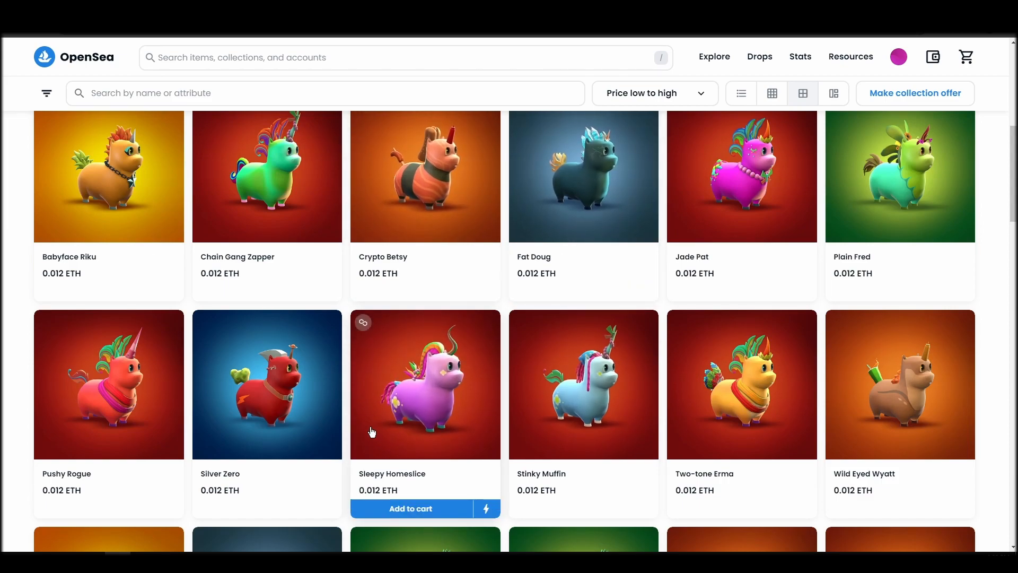
pyautogui.click(426, 382)
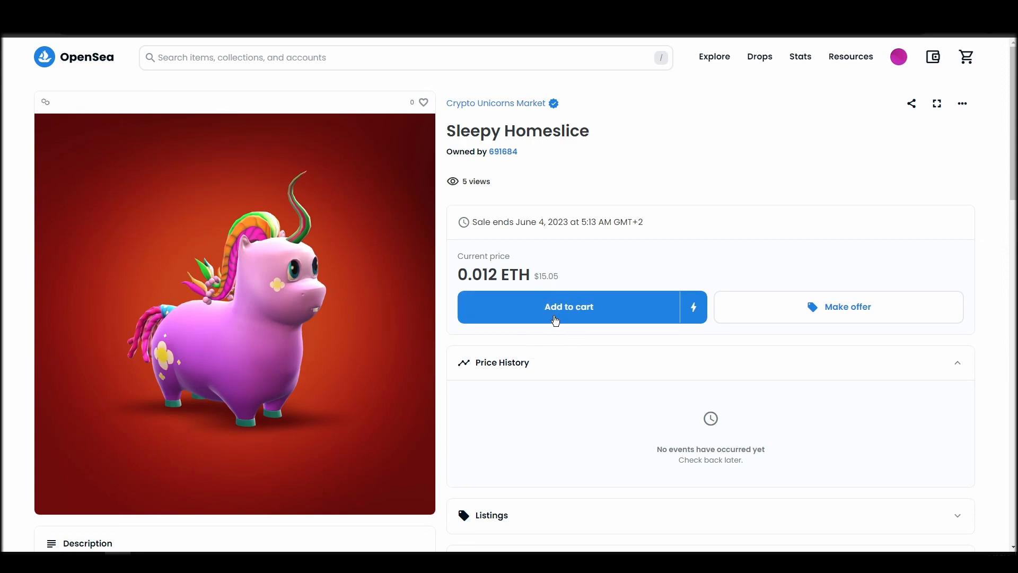
pyautogui.click(568, 307)
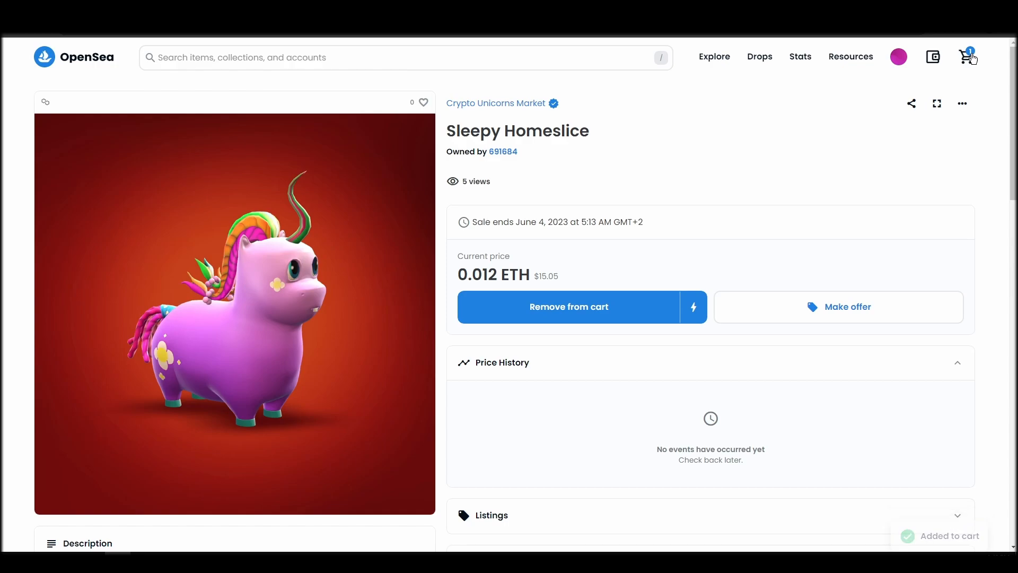
pyautogui.click(967, 57)
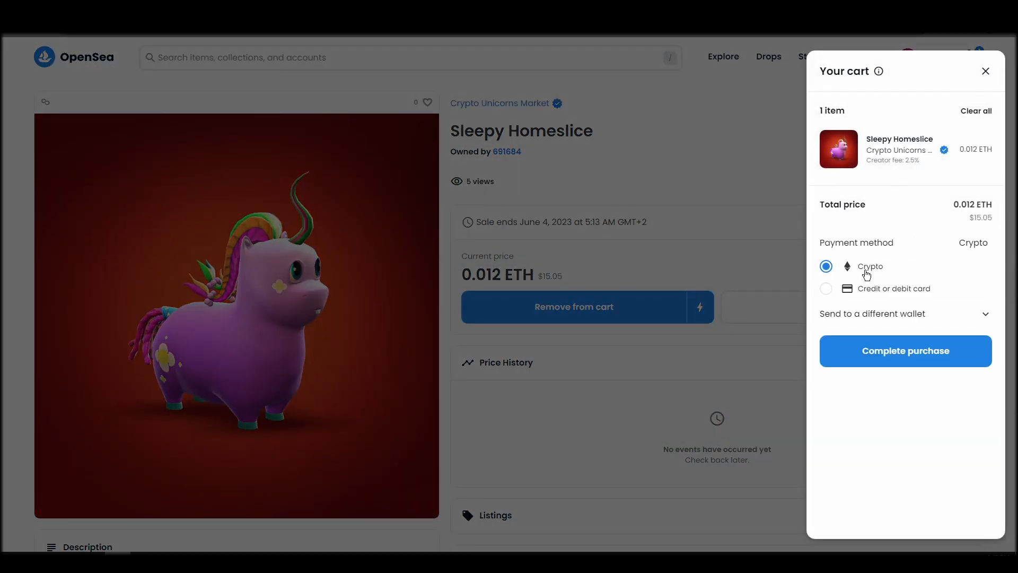
pyautogui.moveTo(895, 377)
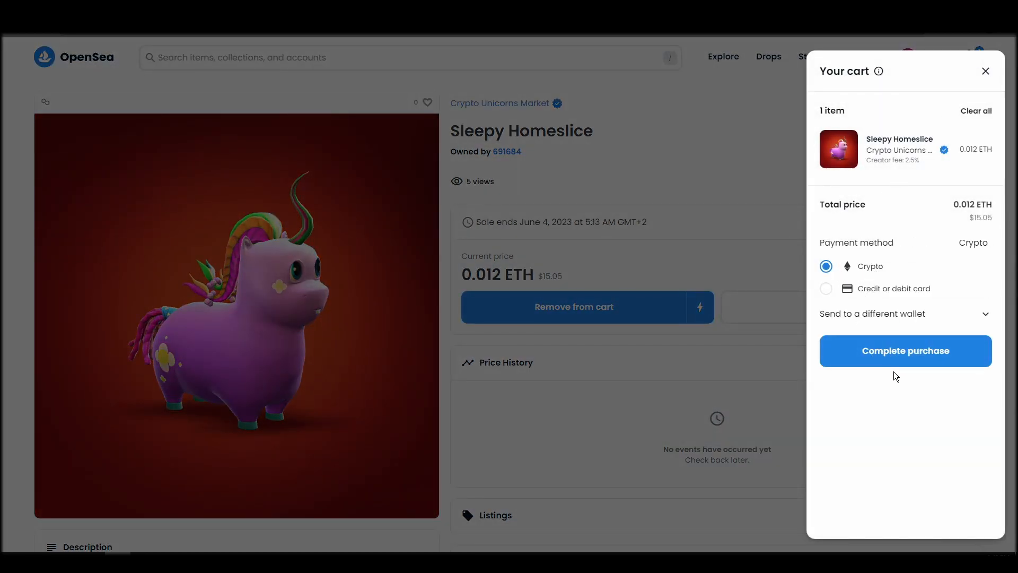
pyautogui.click(904, 351)
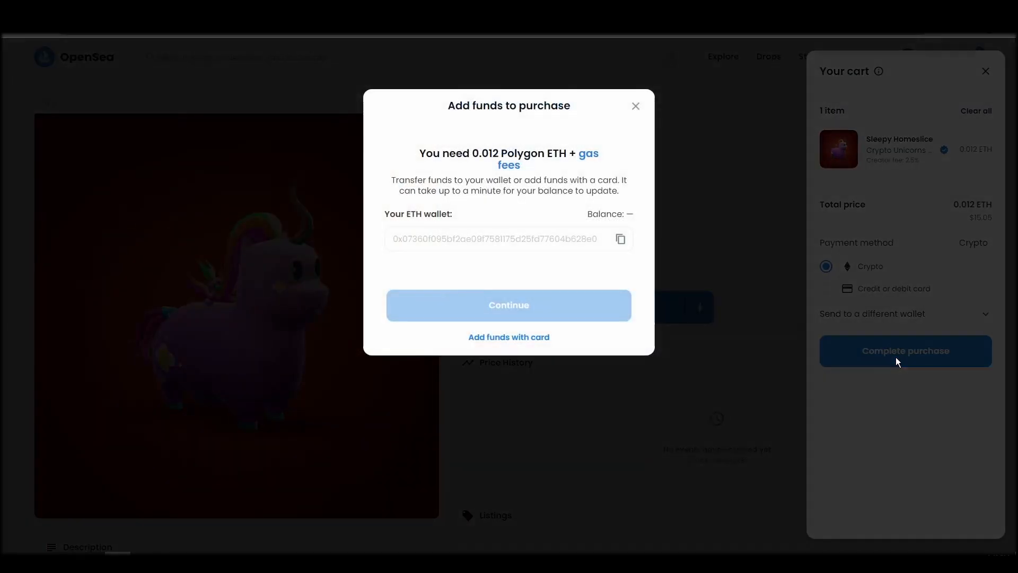